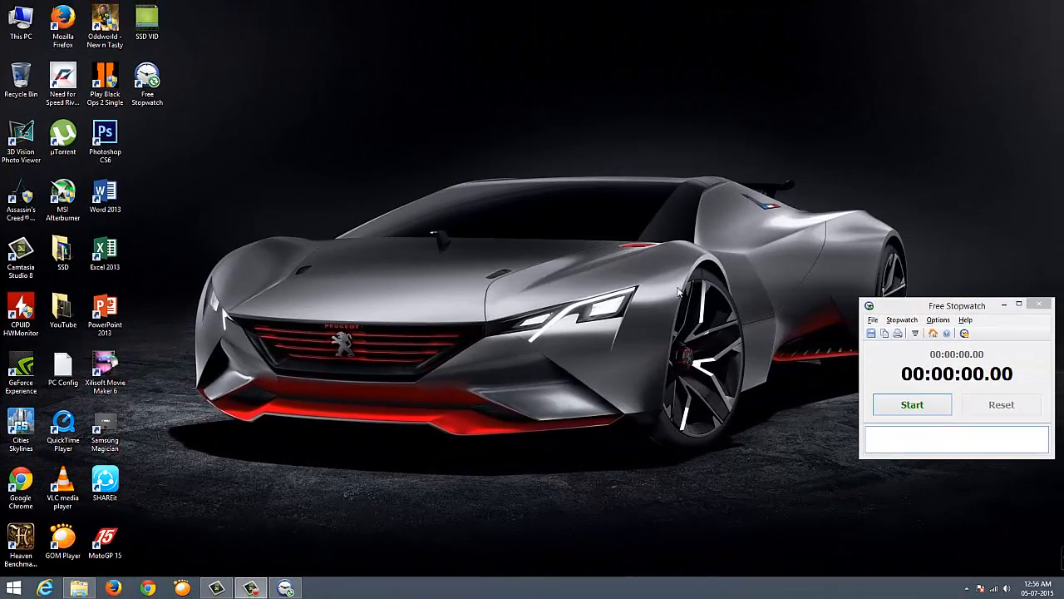
mouse_move(419, 253)
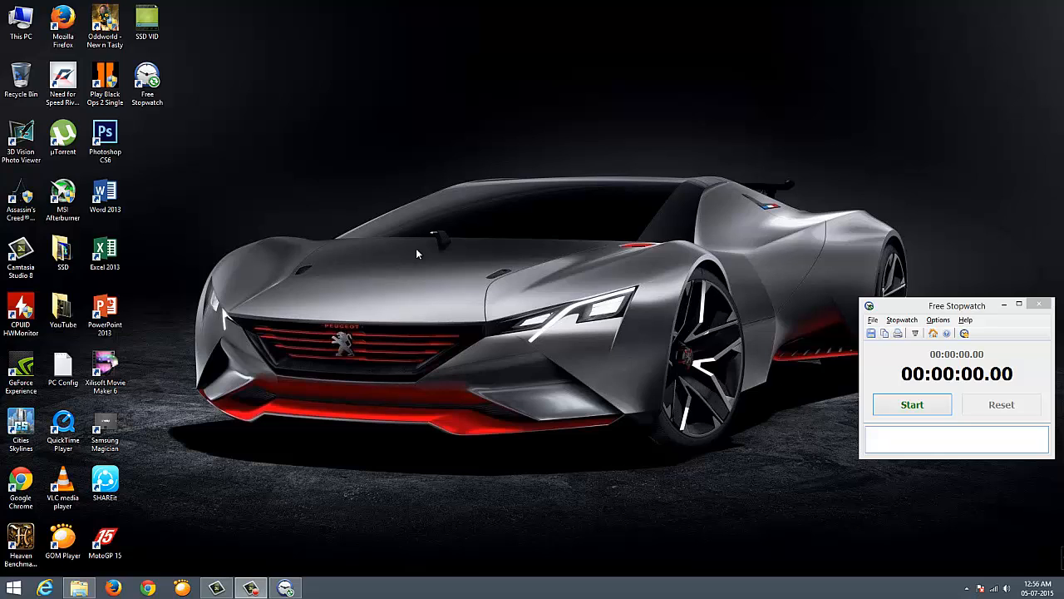
Step: Time launching several desktop programs with Free Stopwatch, stopping near 37 seconds and resetting to zero
click(912, 404)
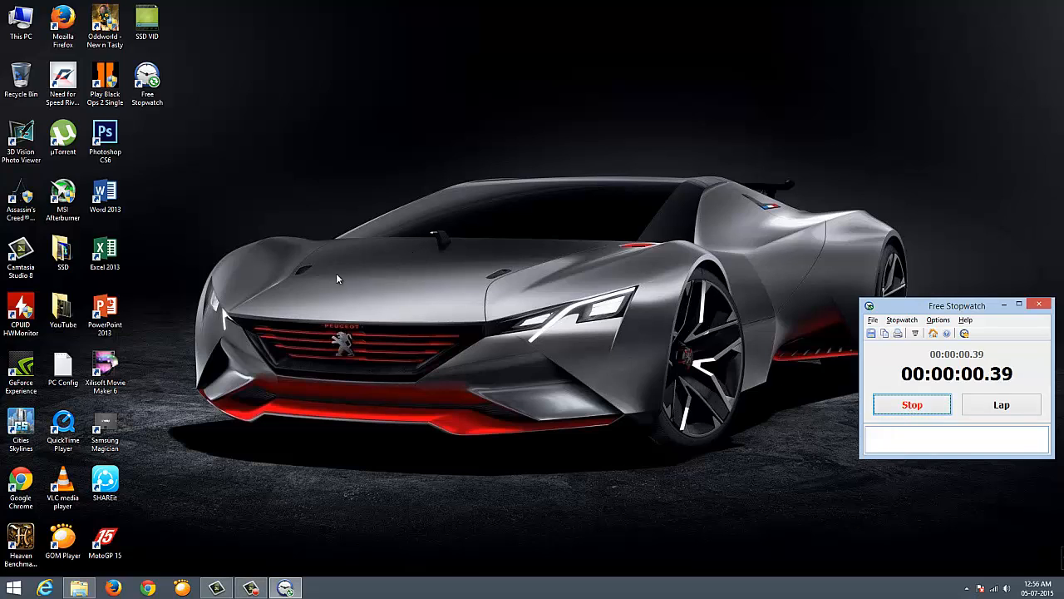
double_click(104, 135)
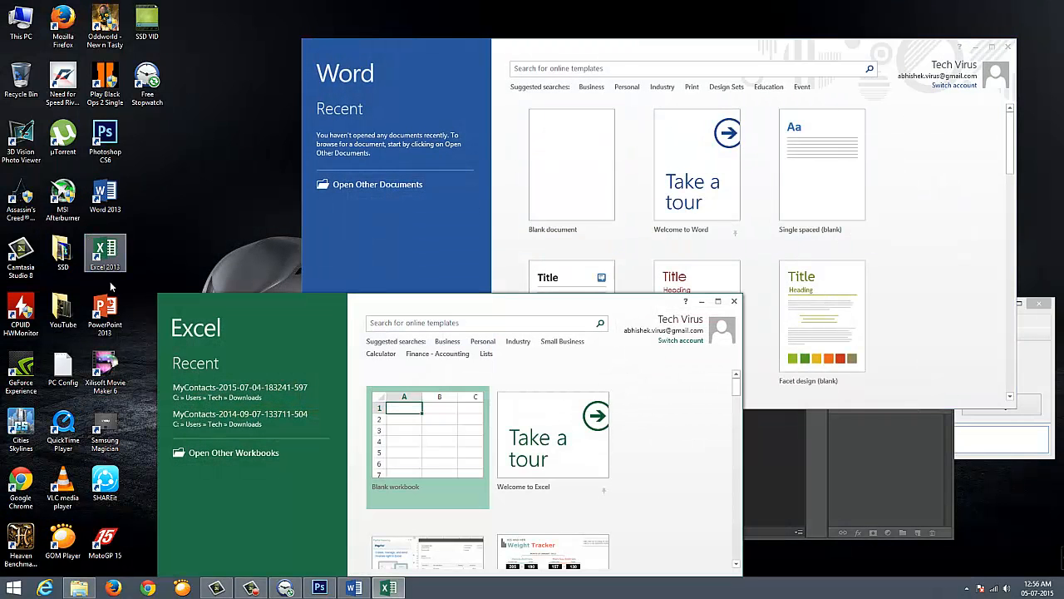
click(421, 587)
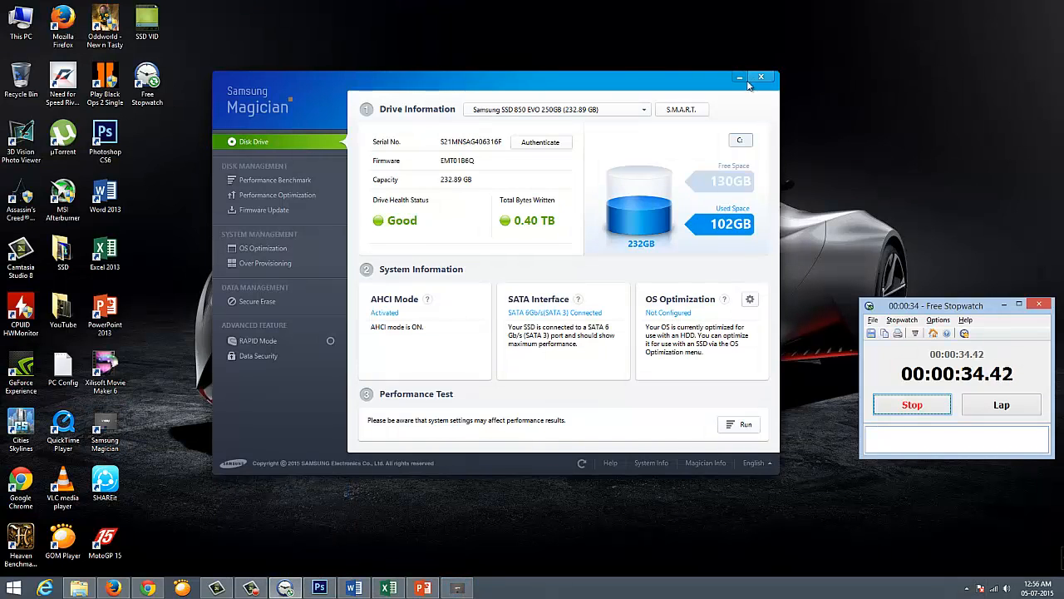
click(738, 76)
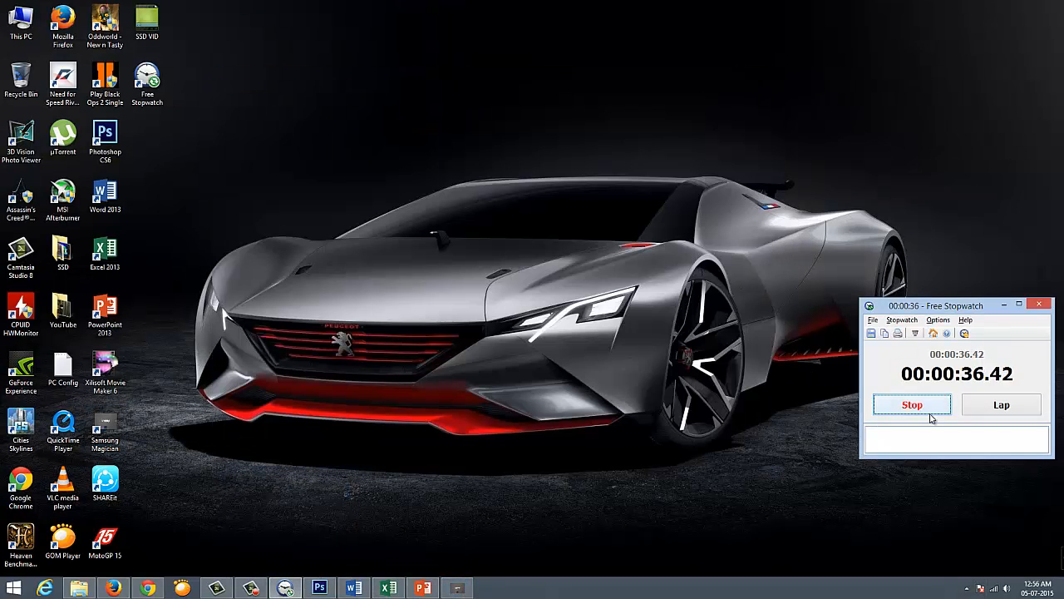
click(912, 404)
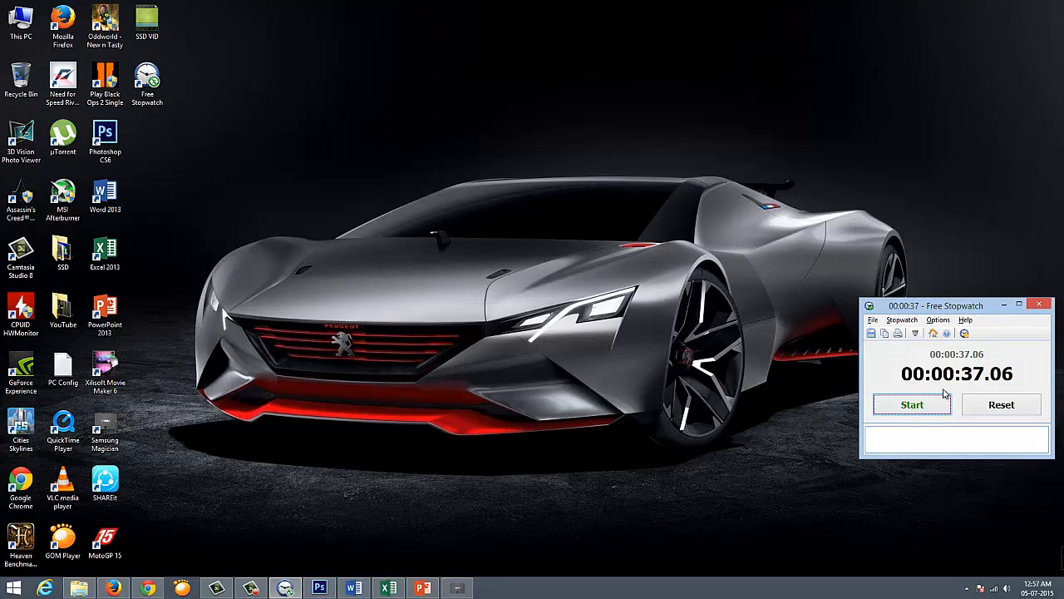
click(1001, 404)
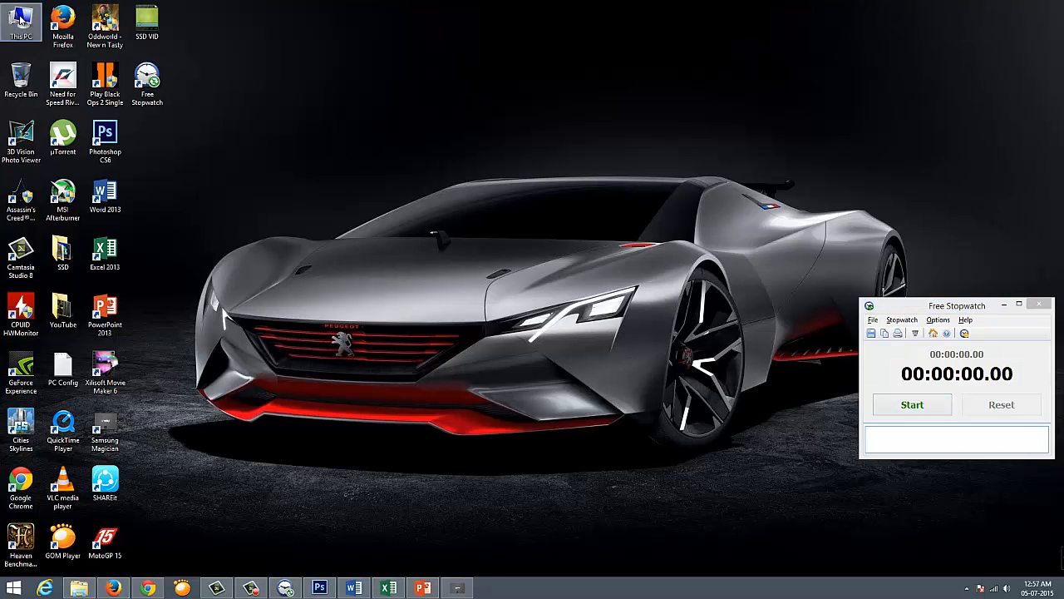
Step: Navigate This PC > Data (D:) > Games and view the Cities Skylines folder's 2.94 GB properties
double_click(16, 20)
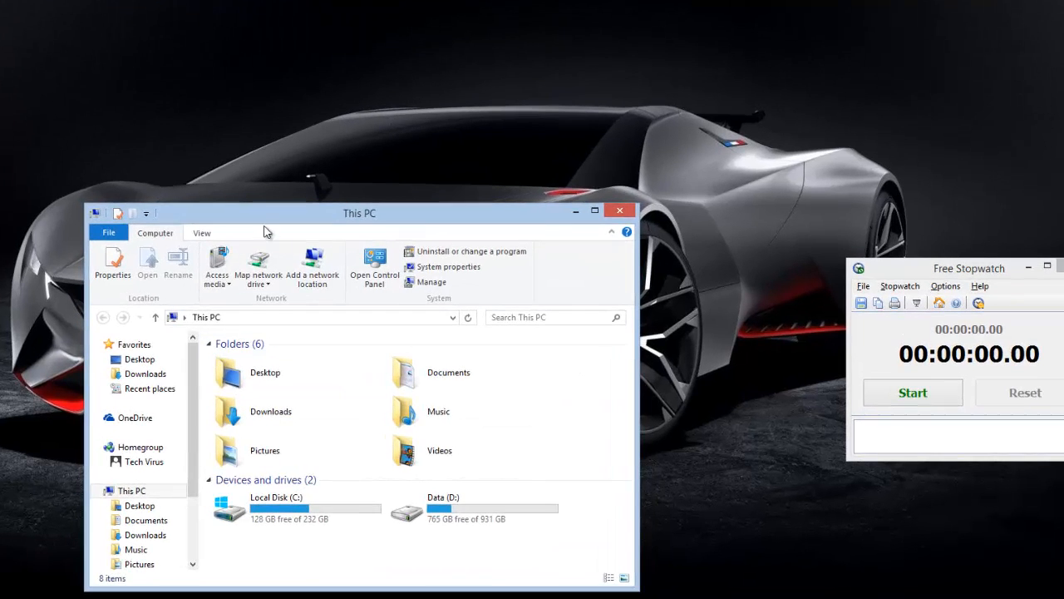
double_click(453, 512)
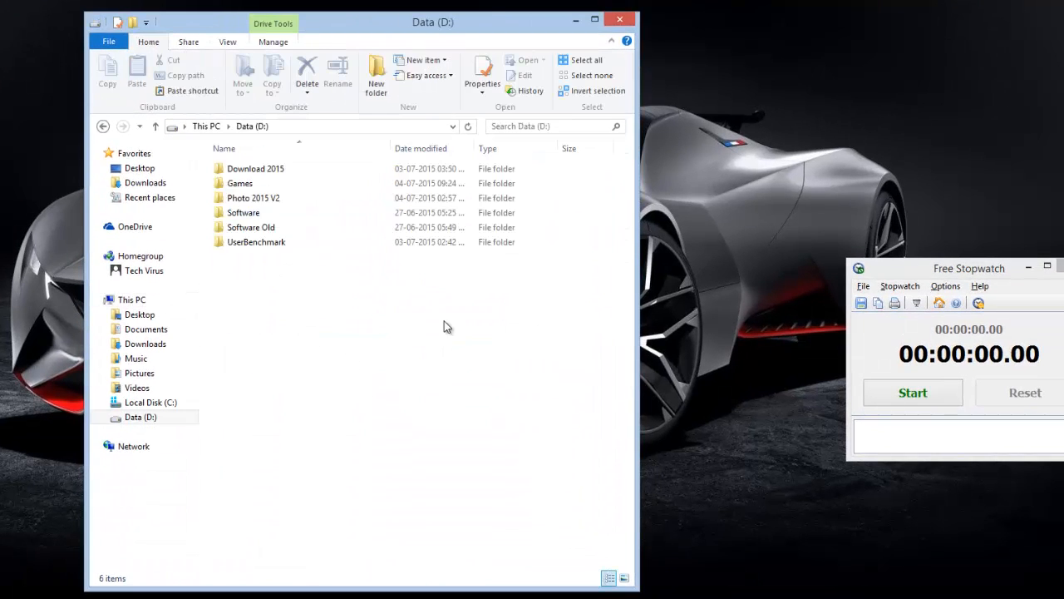
click(256, 242)
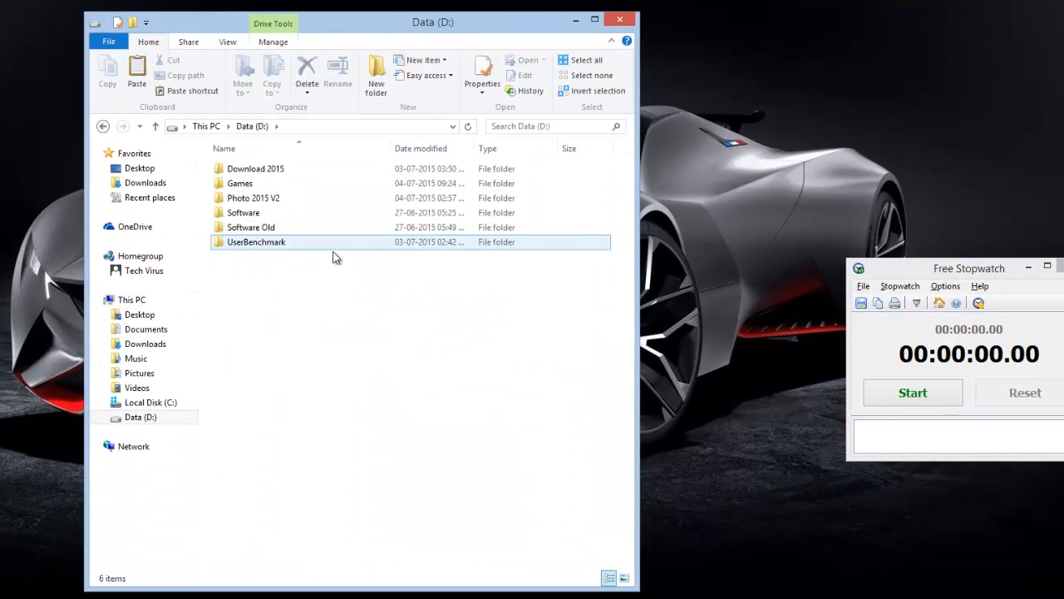
click(243, 212)
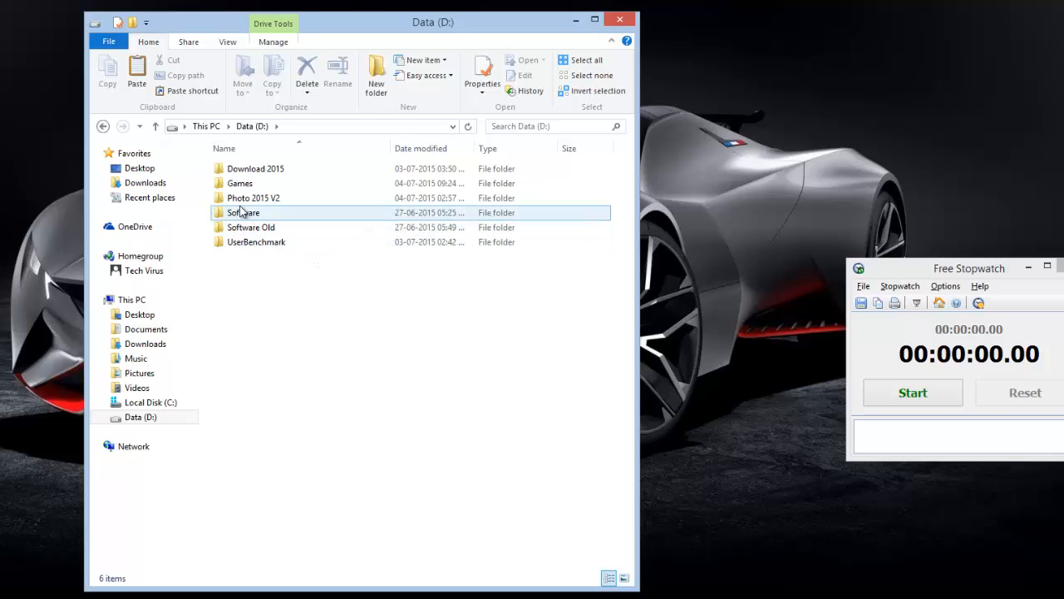
double_click(239, 183)
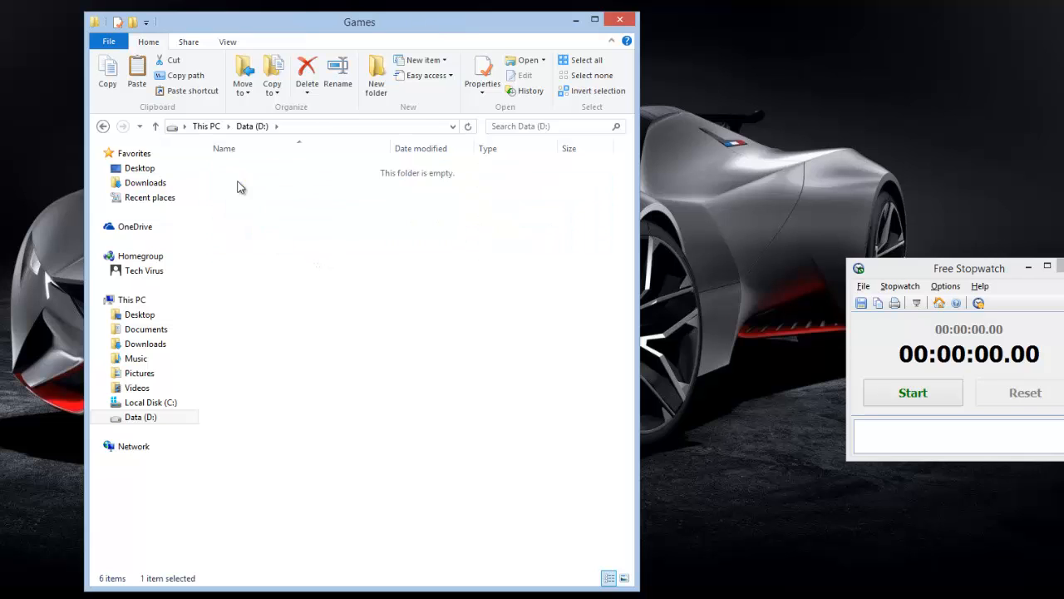
right_click(253, 183)
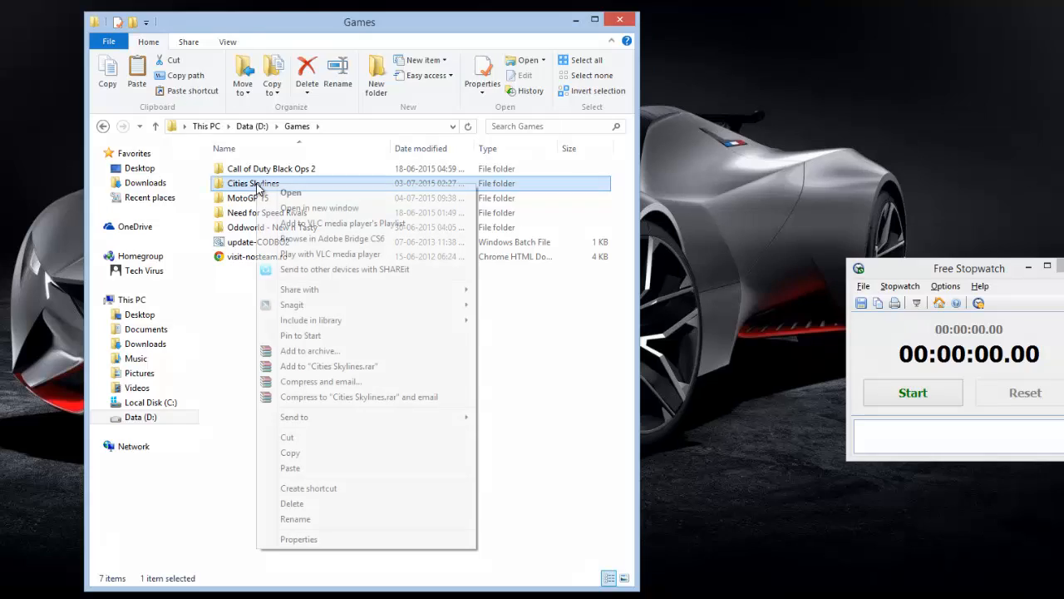
click(299, 539)
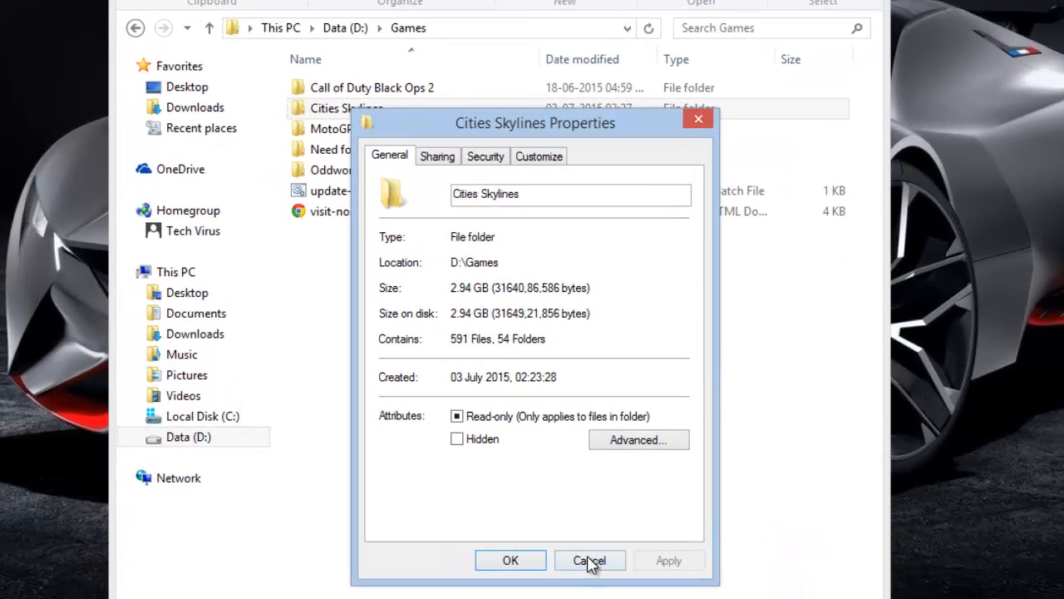
Step: Look inside the Cities Skylines folder, return to Games and copy the folder
right_click(346, 109)
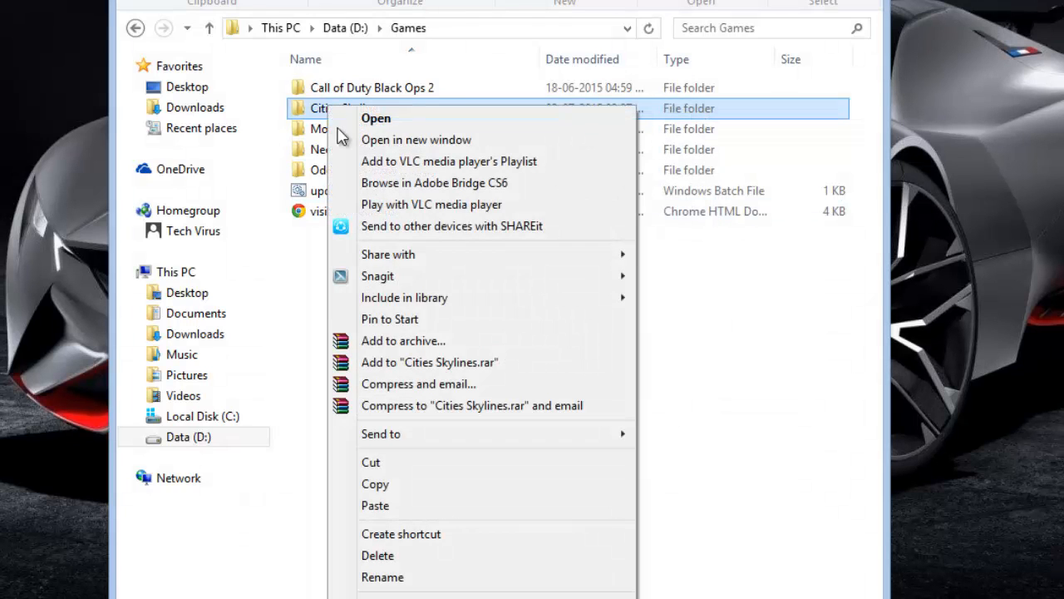
click(375, 117)
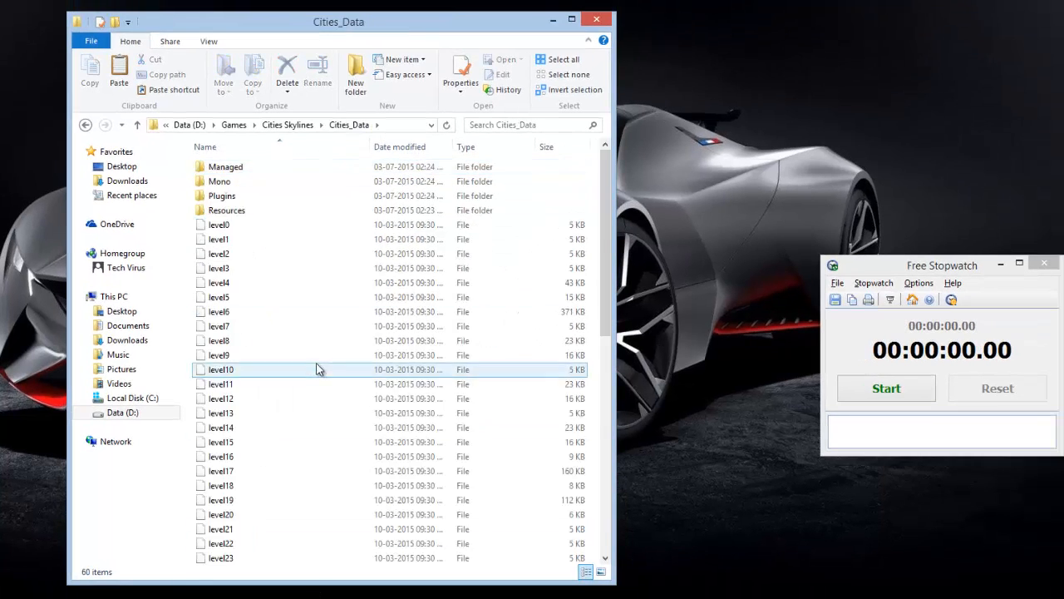
click(86, 124)
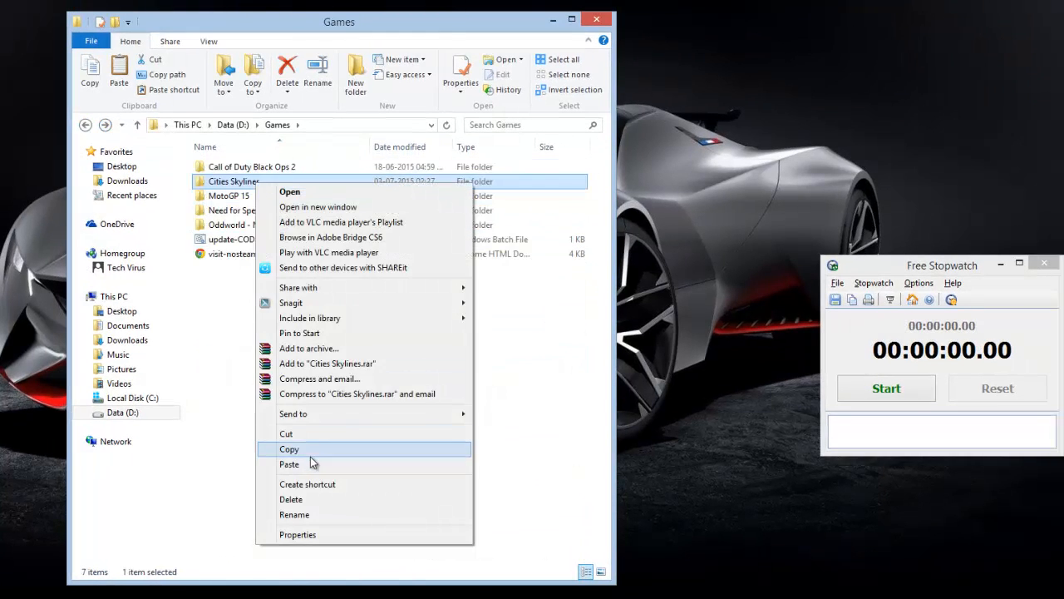
click(289, 449)
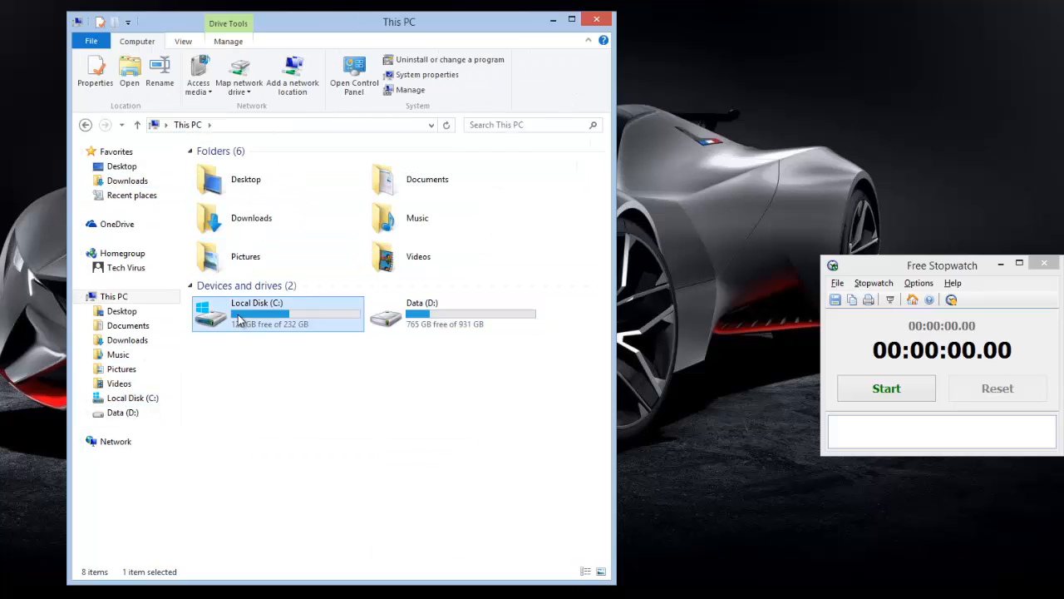
Step: Paste Cities Skylines into Local Disk (C:) while timing the copy, stopping at about 23 seconds
double_click(256, 313)
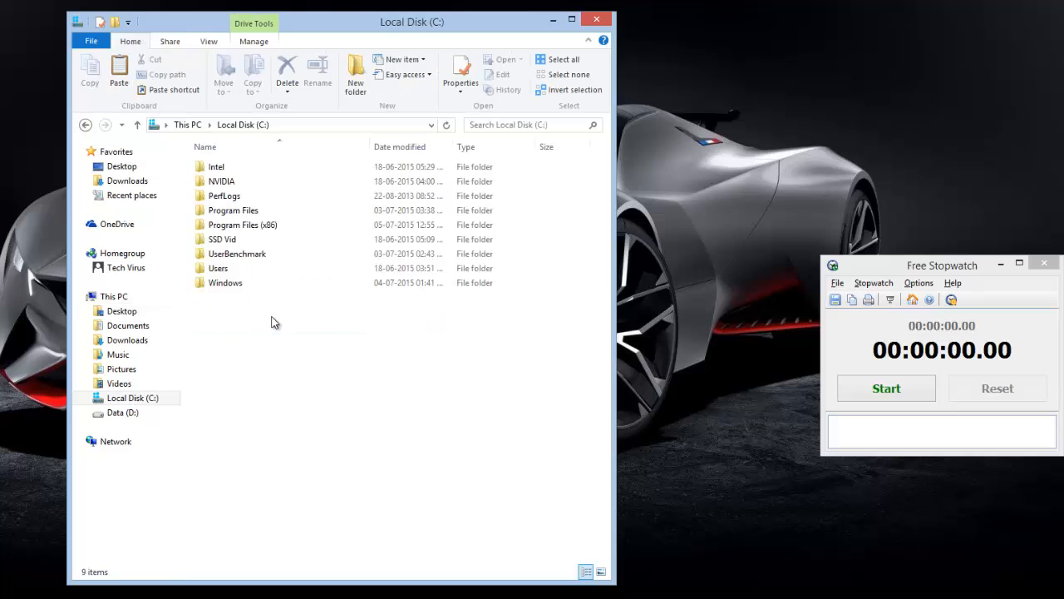
right_click(274, 322)
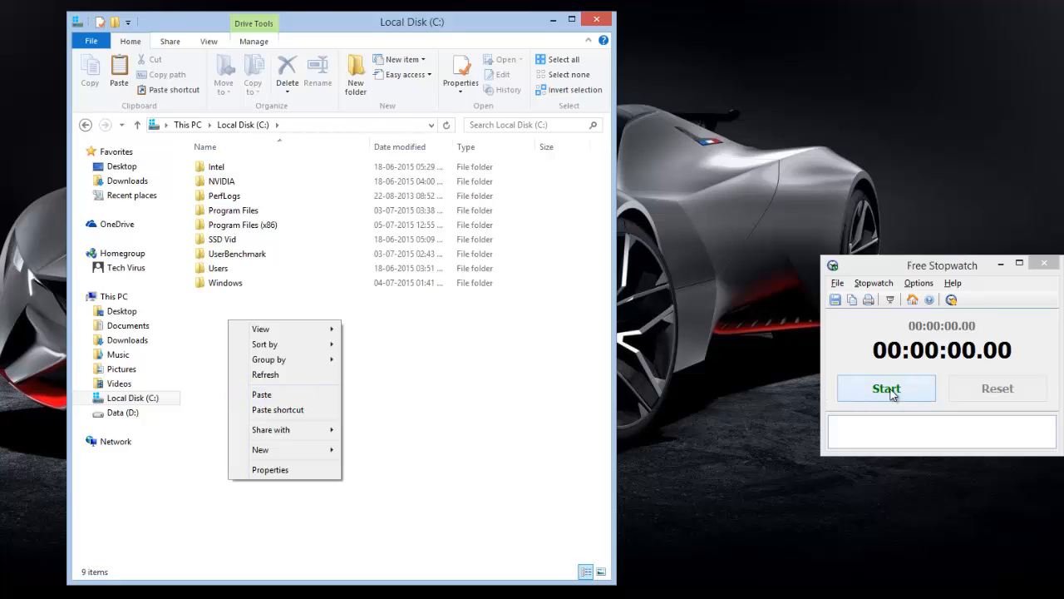
click(887, 389)
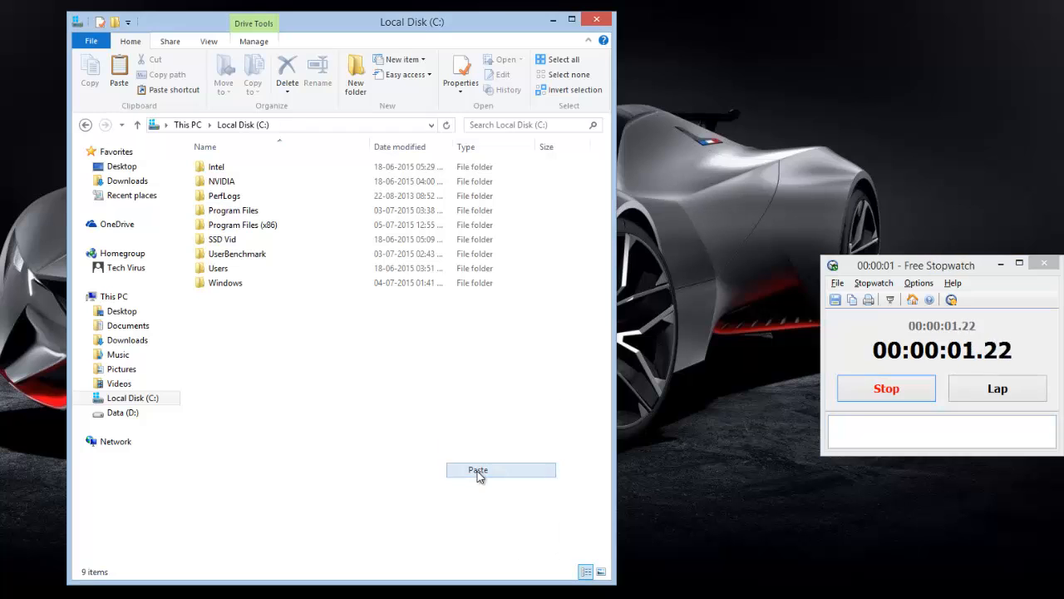
click(477, 469)
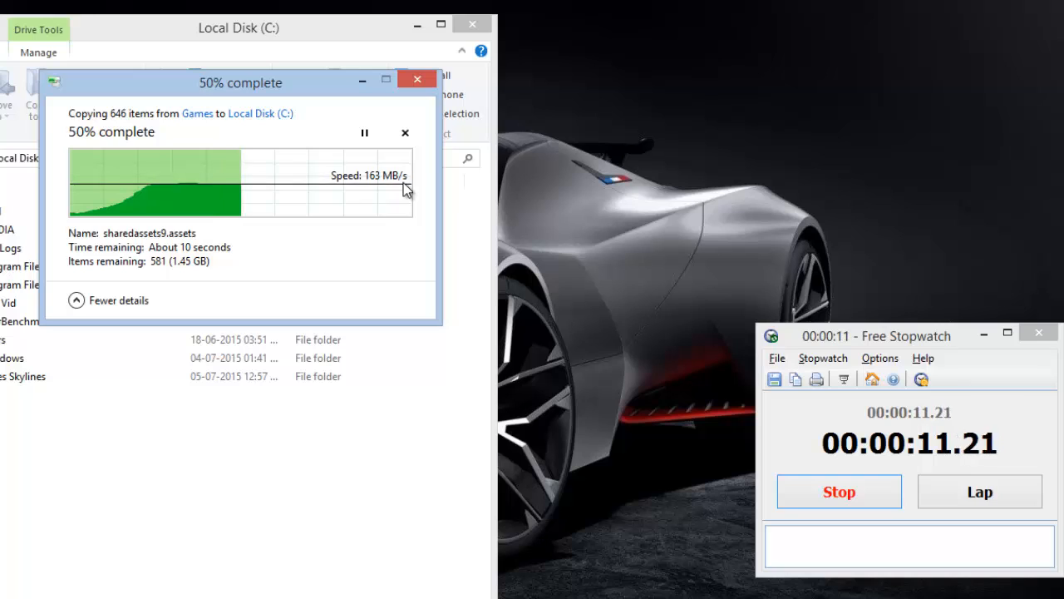
mouse_move(379, 426)
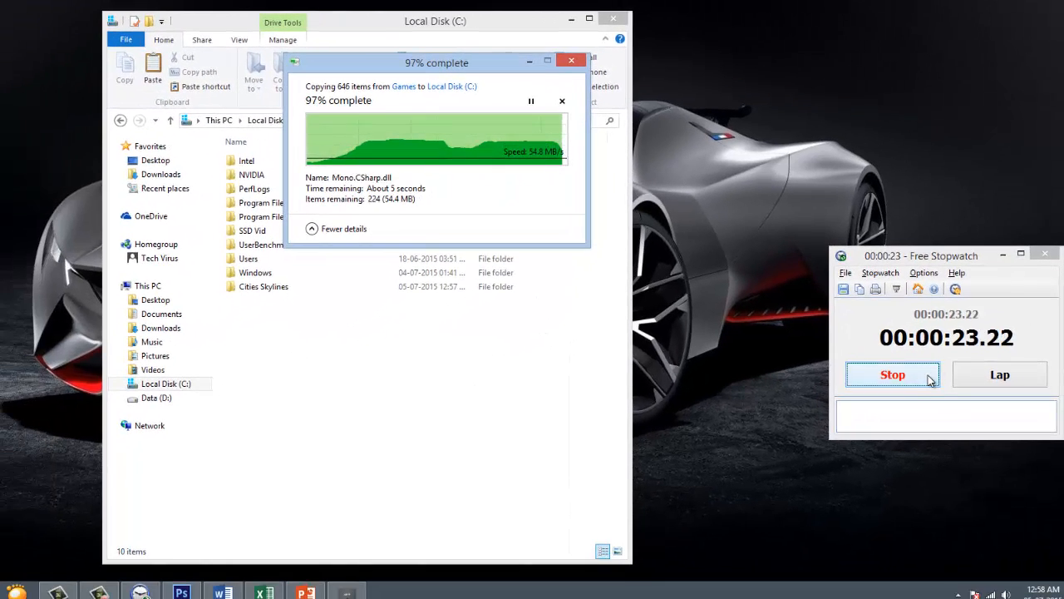
click(892, 375)
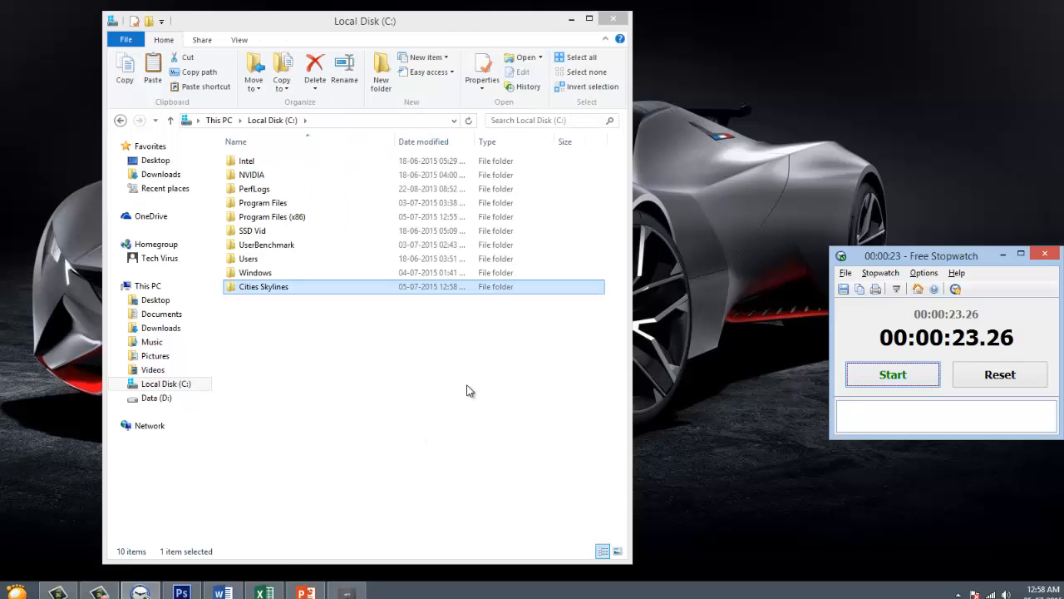
mouse_move(453, 391)
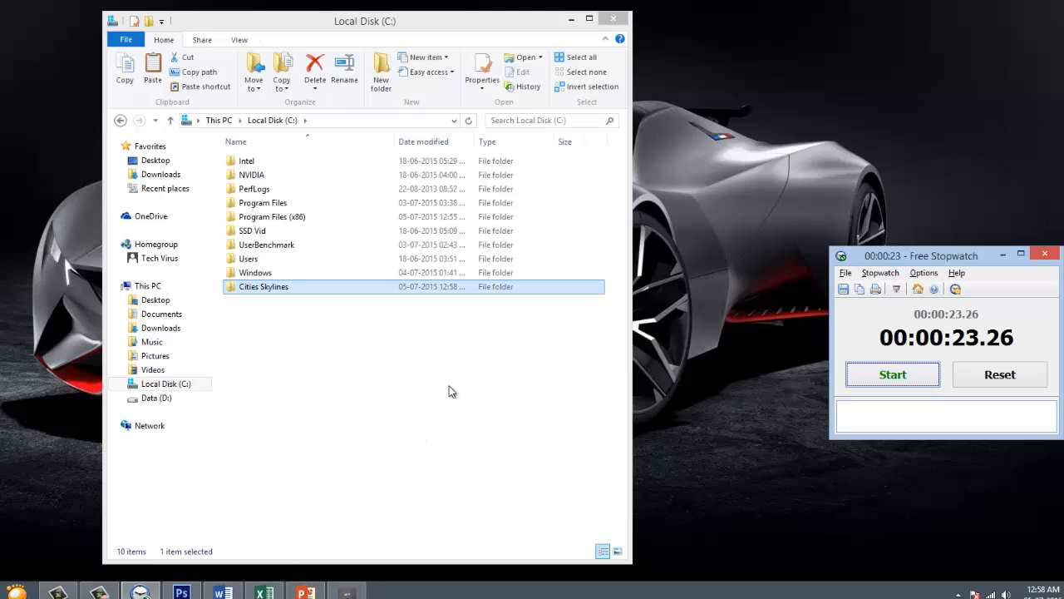
mouse_move(437, 356)
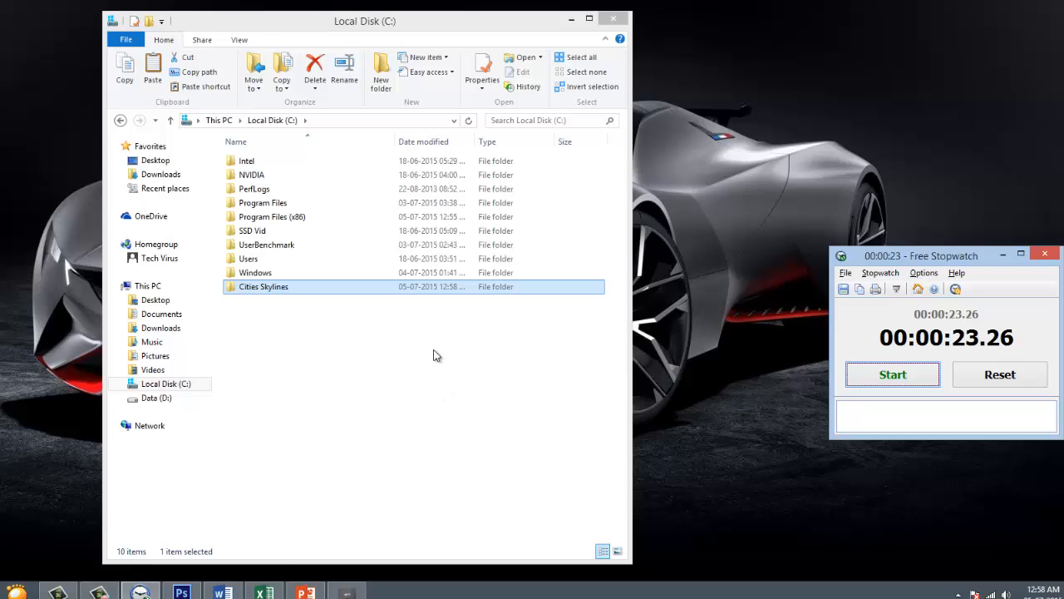
mouse_move(383, 306)
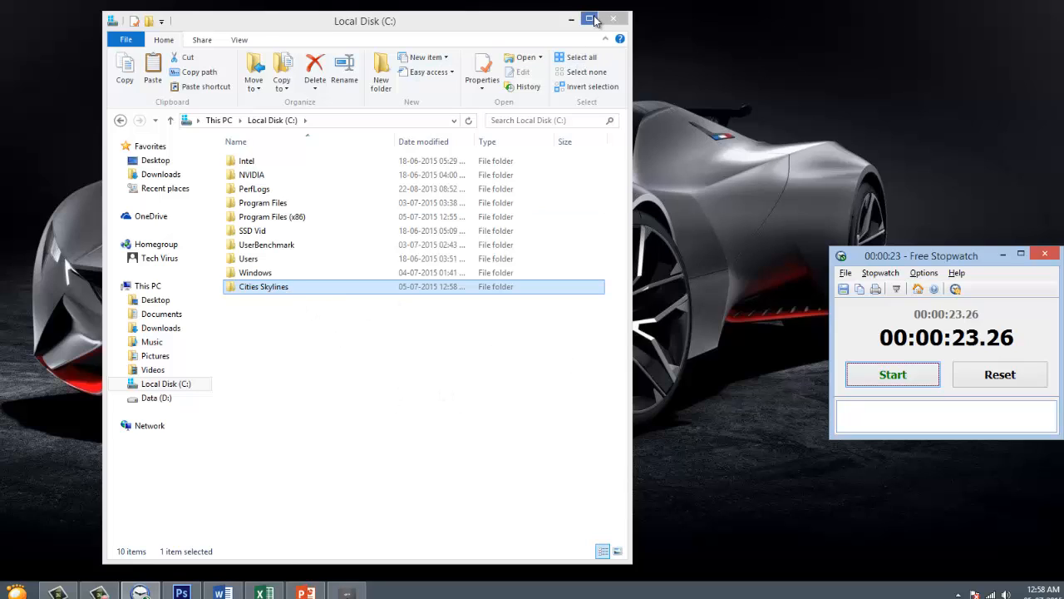
Step: Copy Cities Skylines on C:, create a new SSD COPY folder and start the stopwatch
click(592, 18)
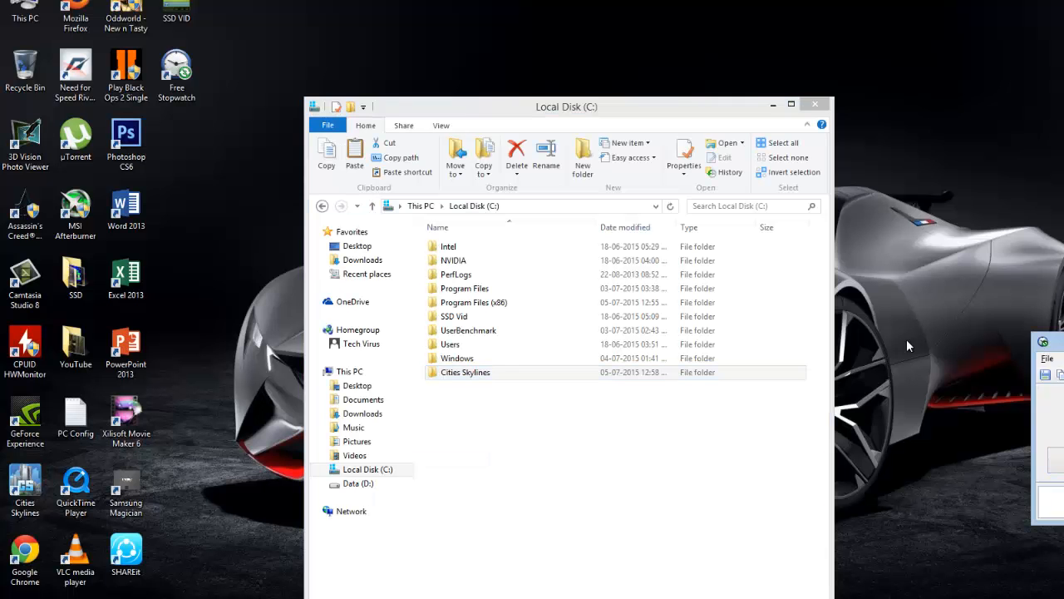
right_click(466, 373)
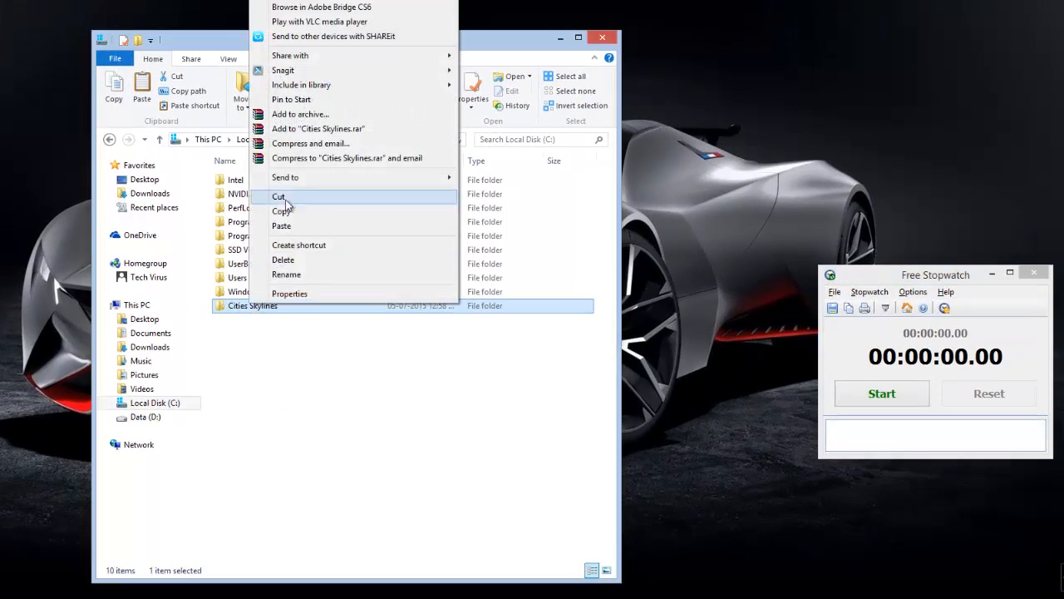
click(279, 197)
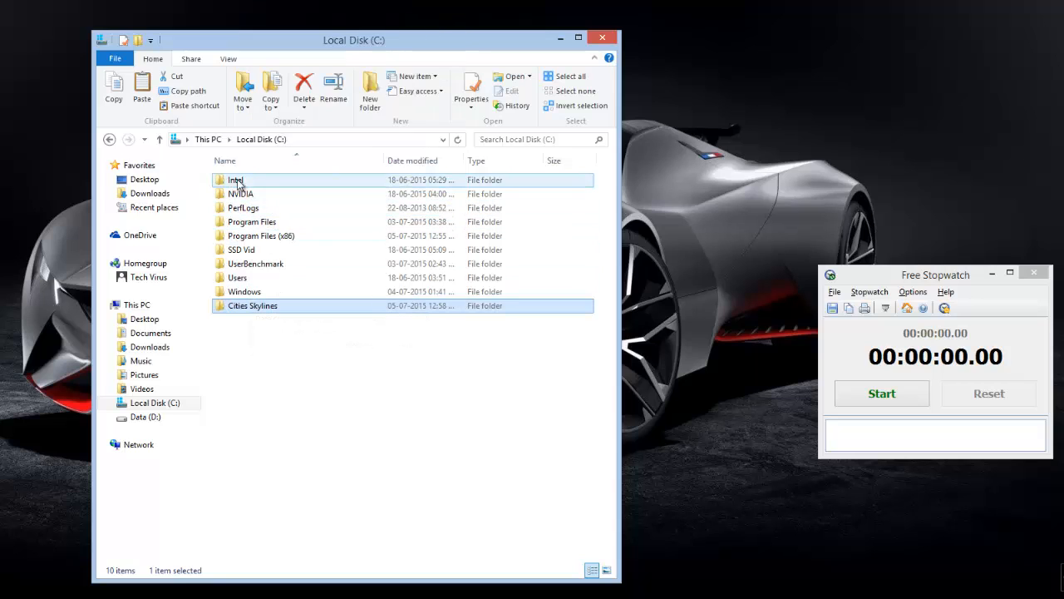
click(369, 90)
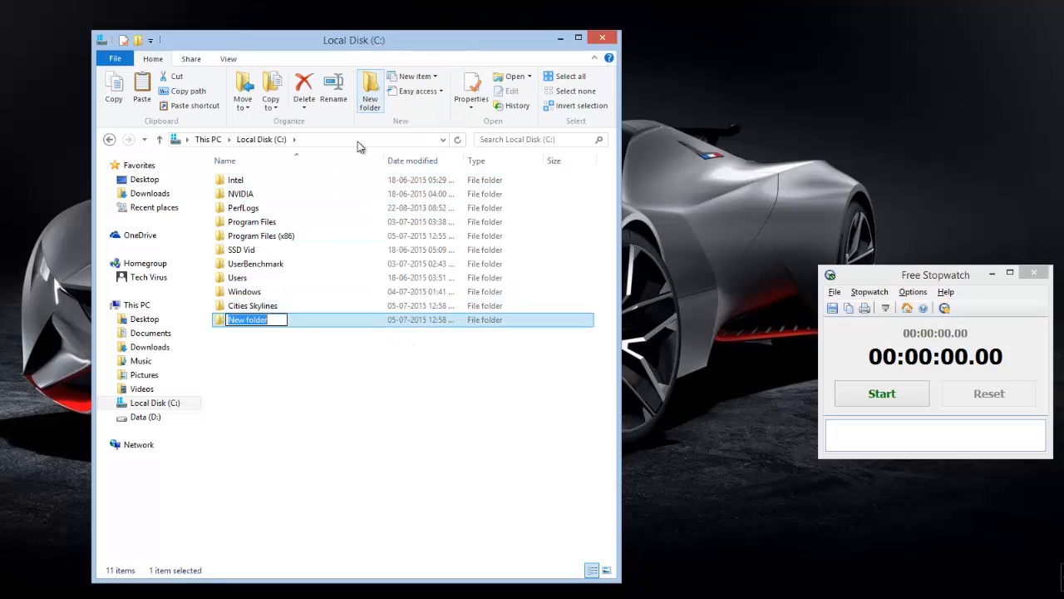
text(SSD)
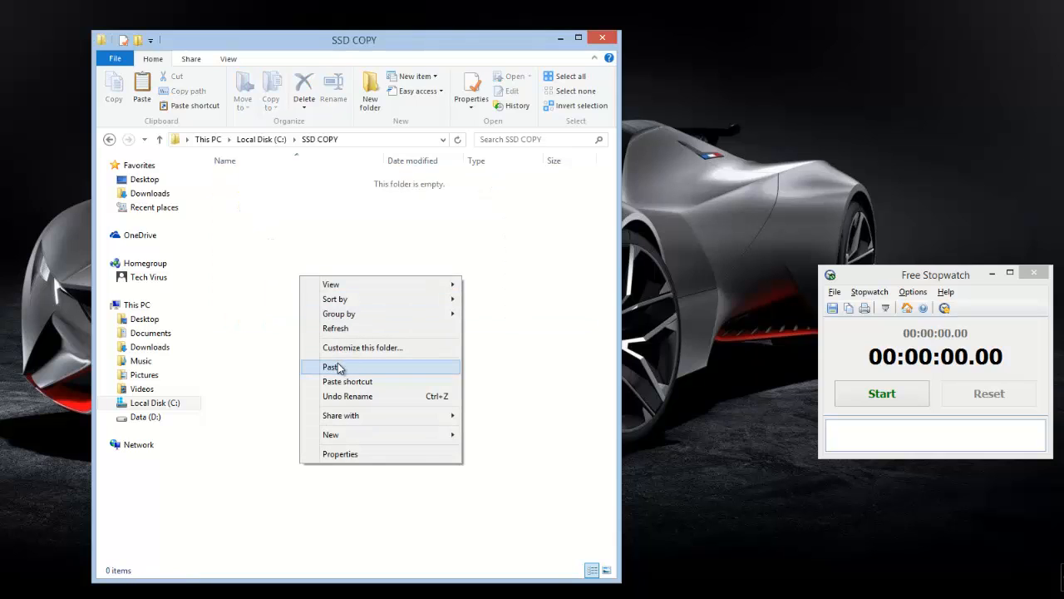
mouse_move(627, 382)
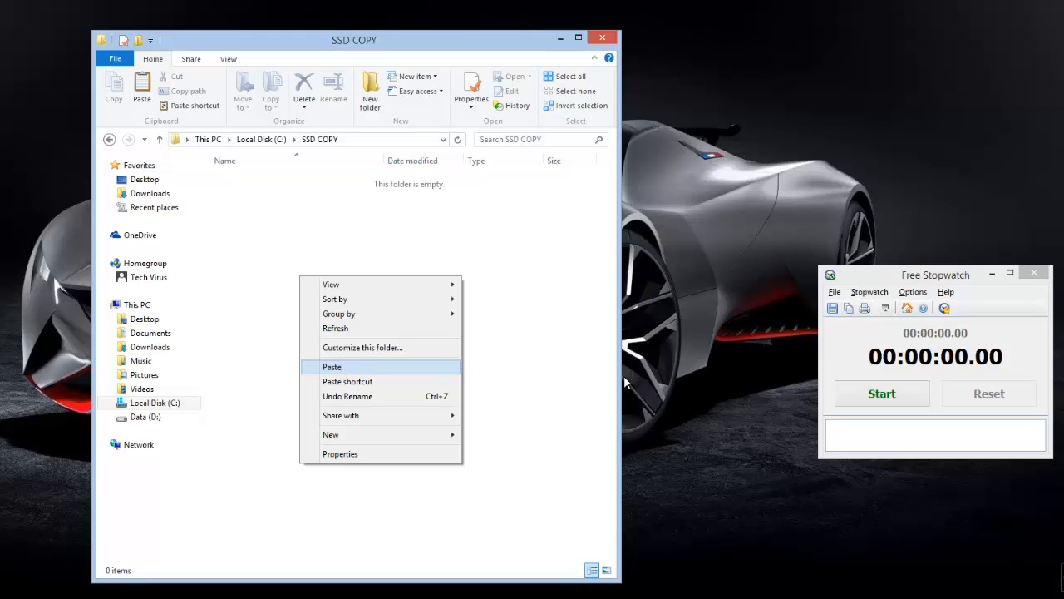
click(882, 392)
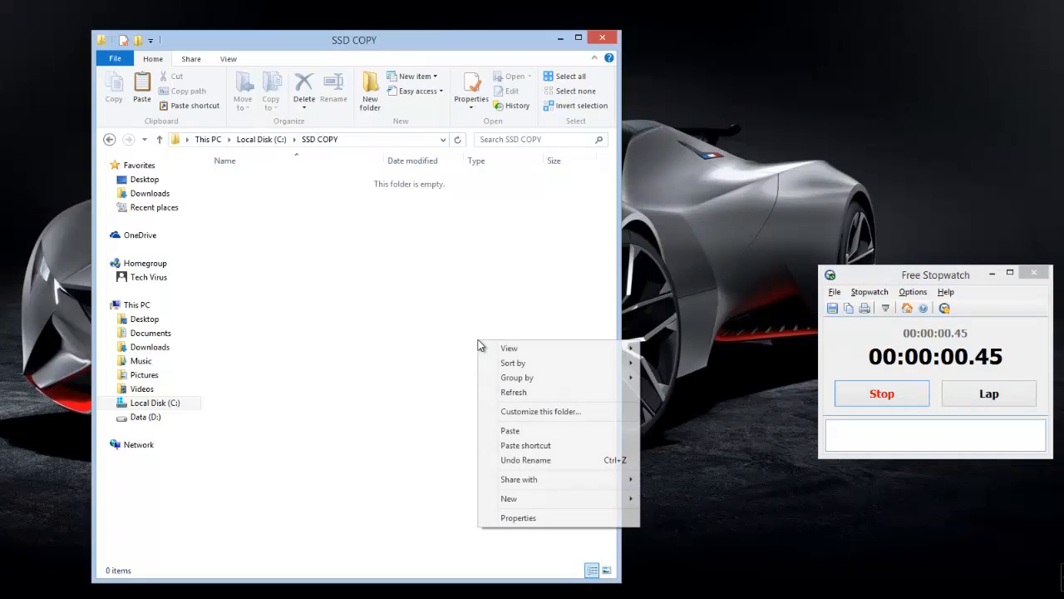
Step: Paste Cities Skylines into SSD COPY and stop the timer at about 19.9 seconds
click(509, 429)
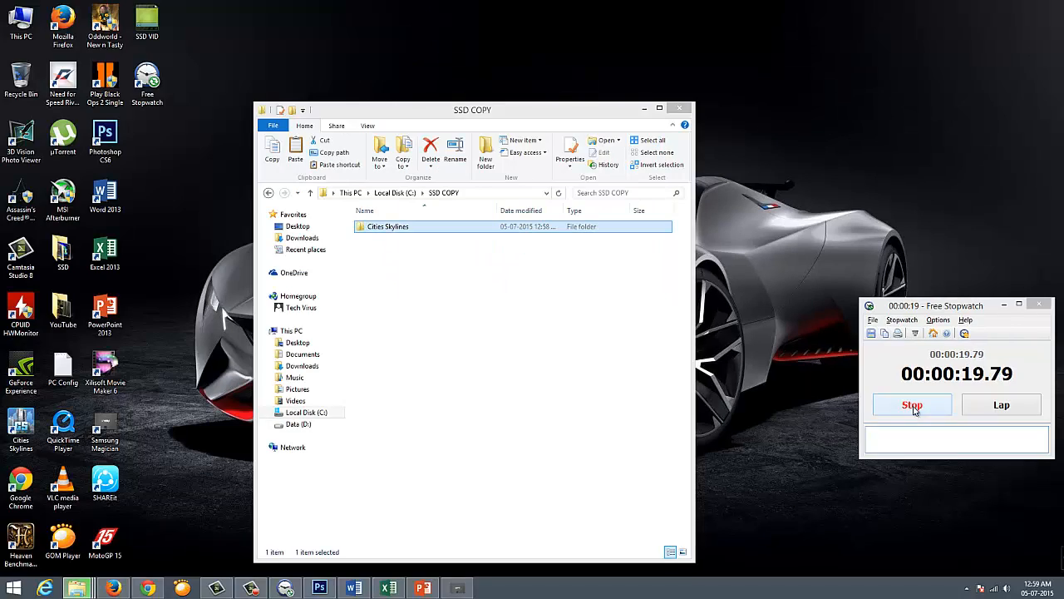
click(912, 404)
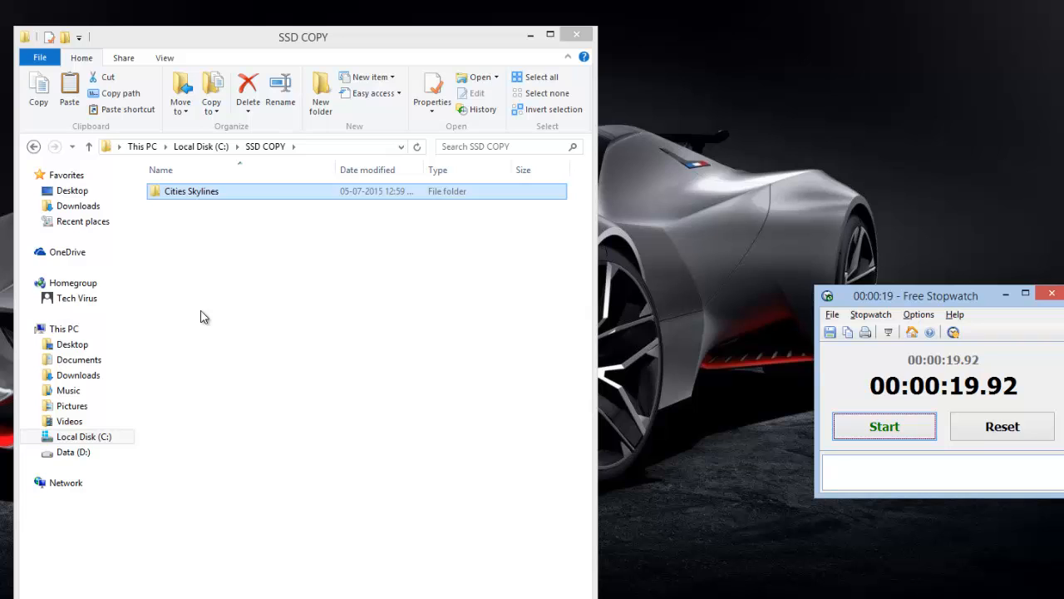
mouse_move(173, 191)
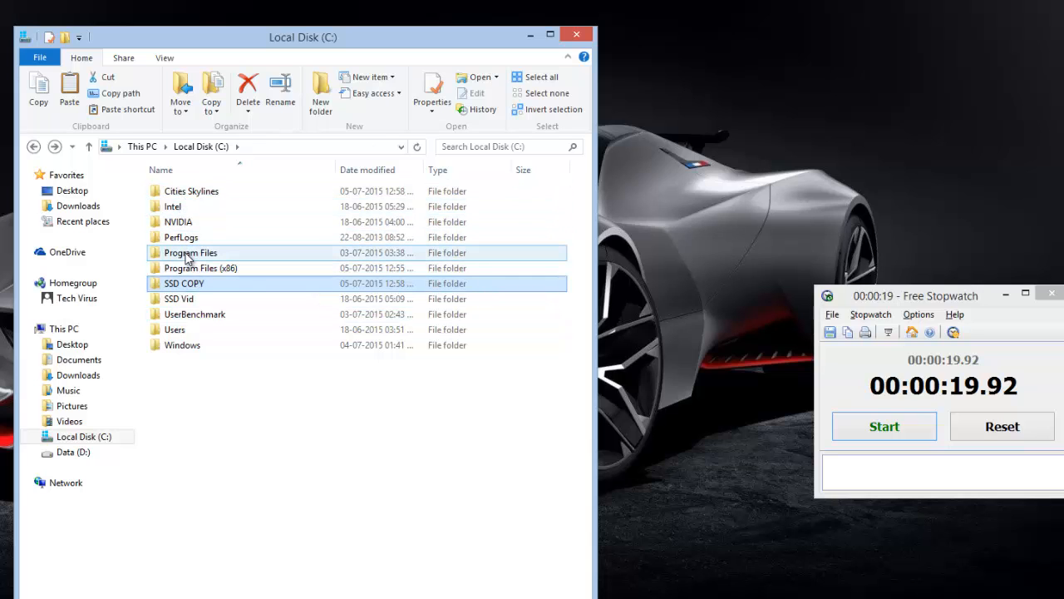
Step: Copy Assassin's Creed Unity from Program Files > R.G. Games and paste it into Local Disk (C:)
double_click(189, 253)
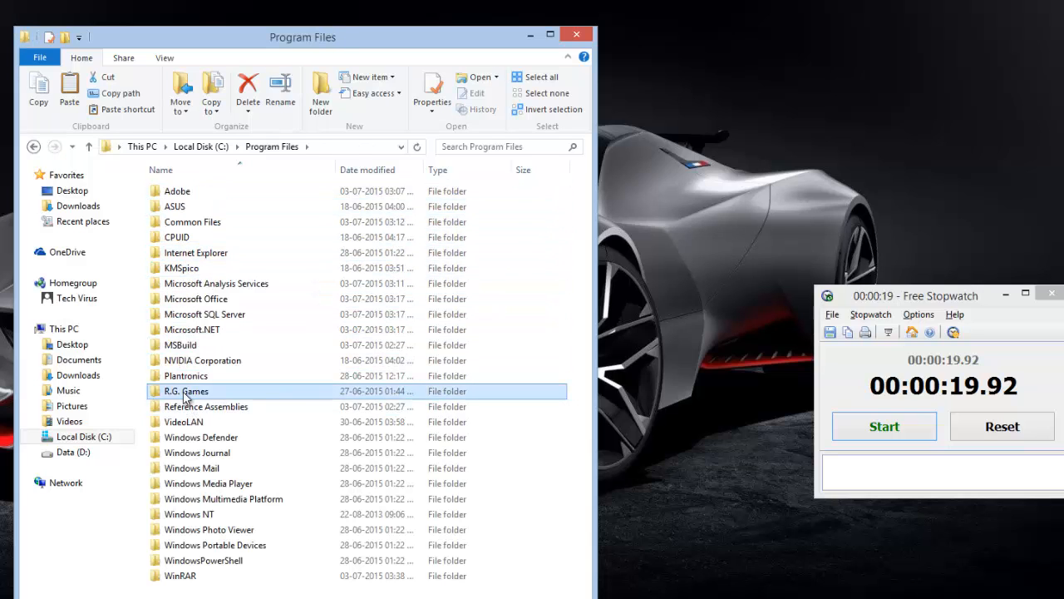
right_click(208, 189)
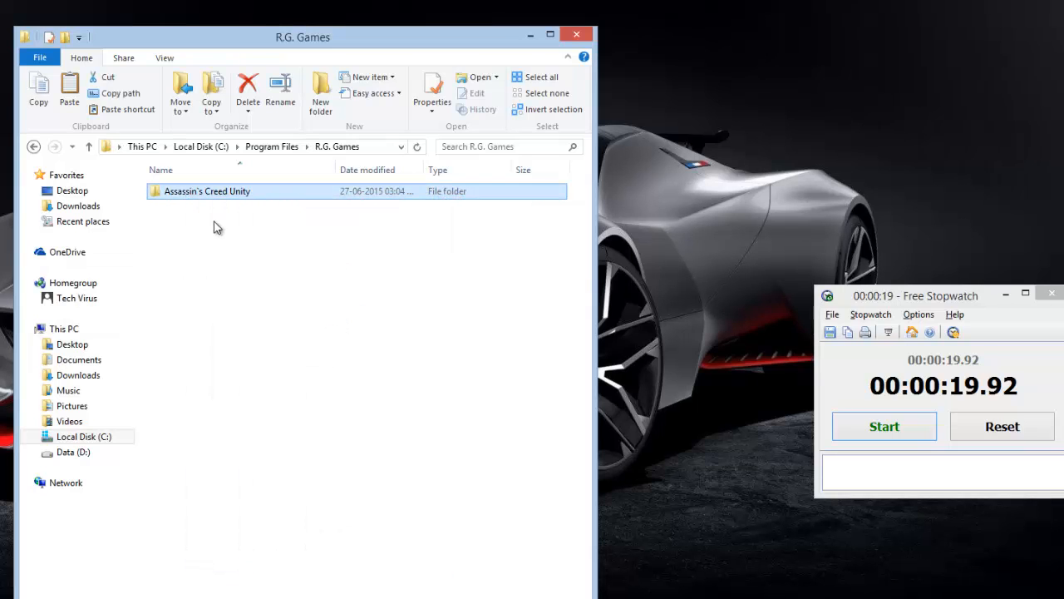
mouse_move(67, 175)
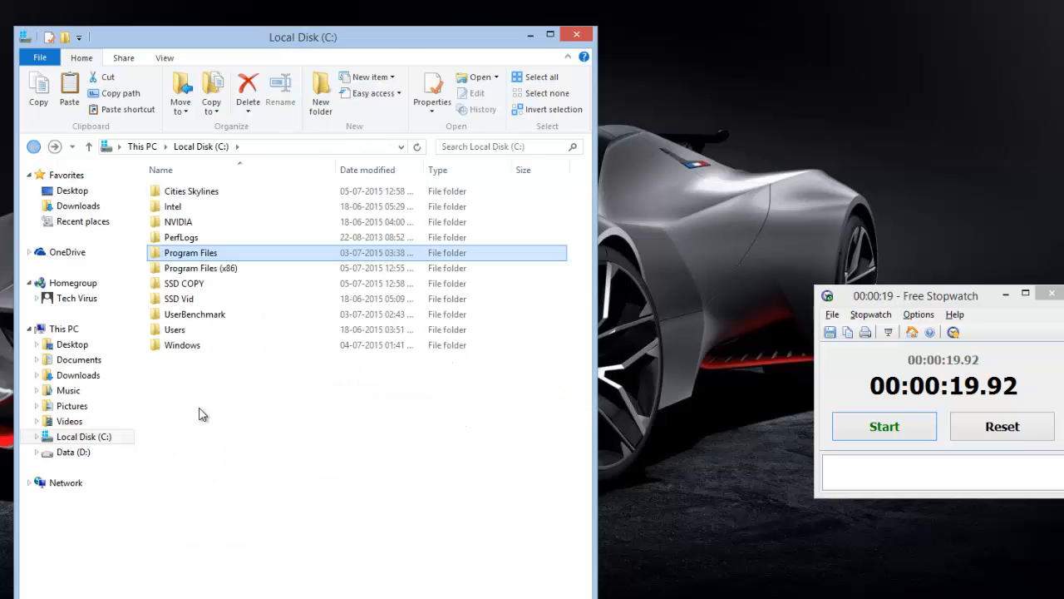
click(241, 497)
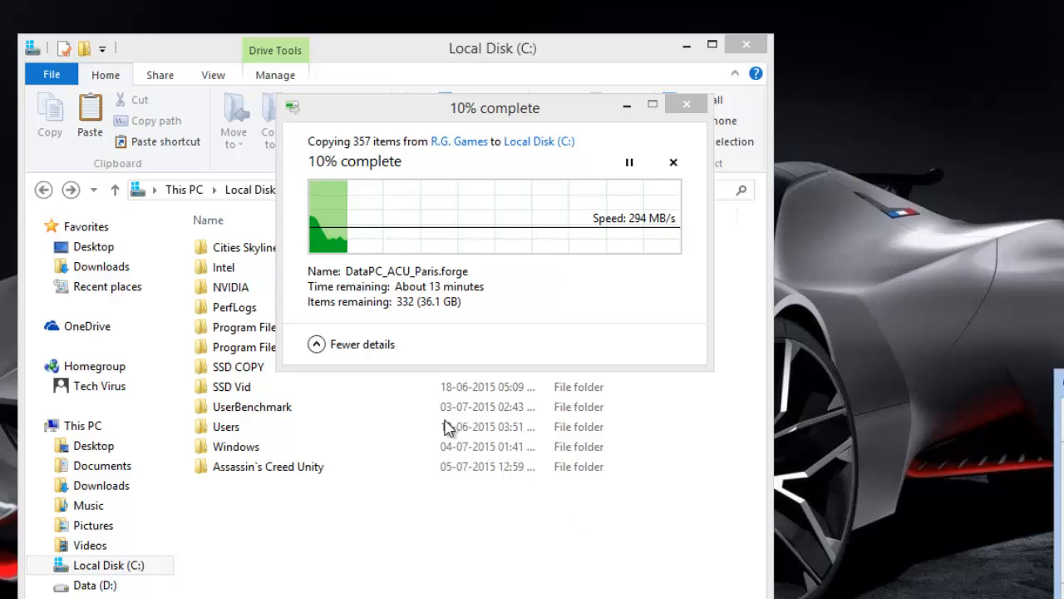
mouse_move(556, 273)
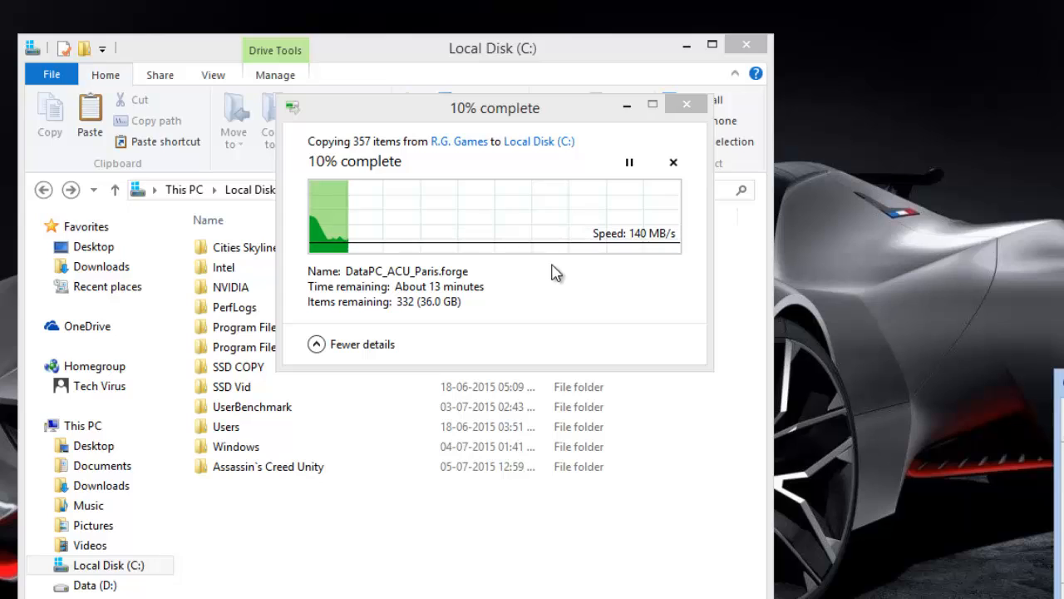
mouse_move(614, 313)
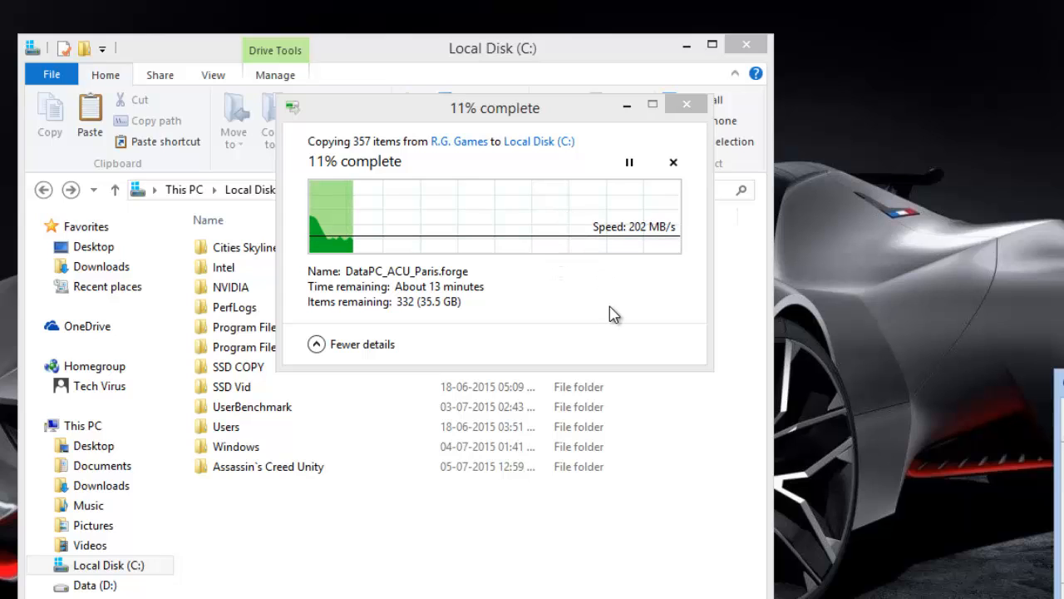
mouse_move(662, 269)
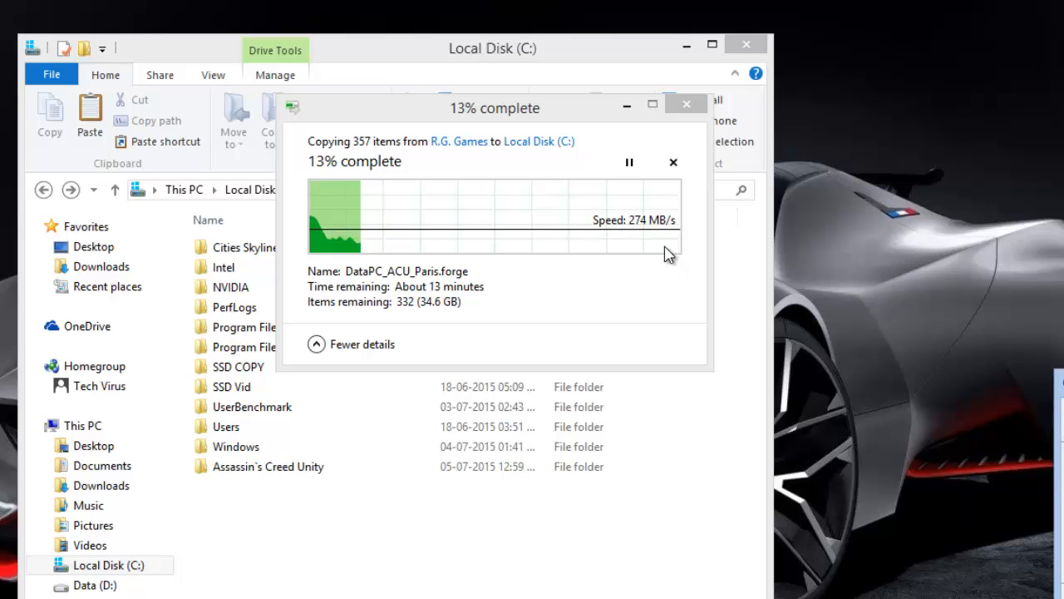
mouse_move(455, 302)
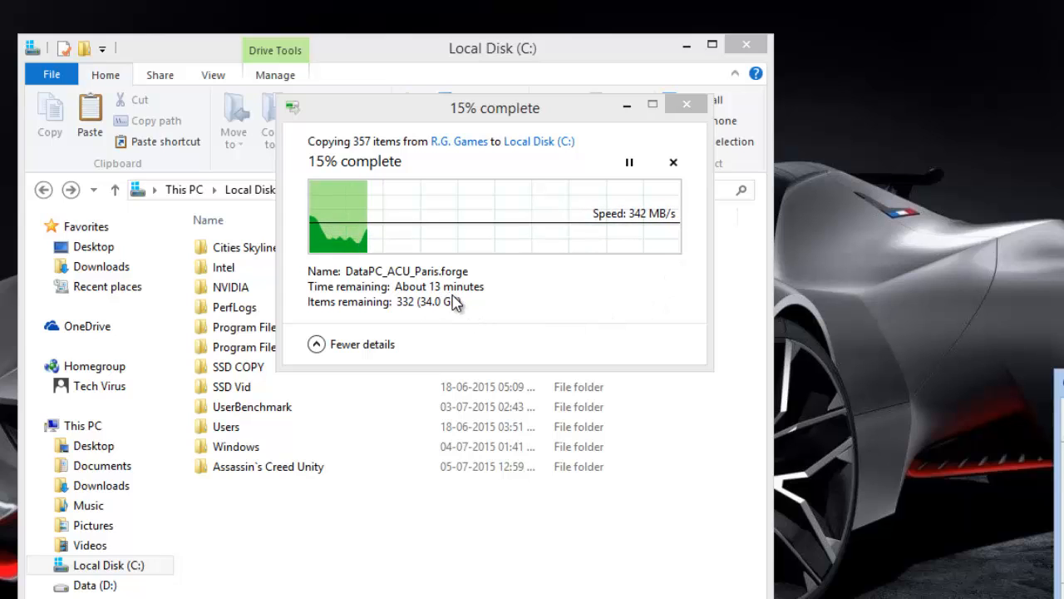
mouse_move(572, 296)
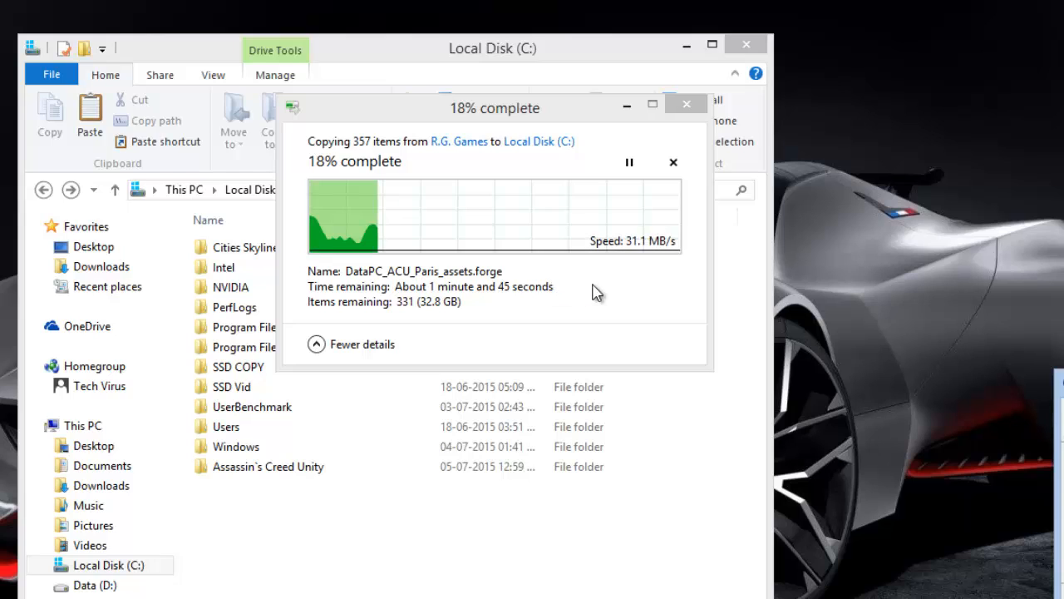
mouse_move(606, 291)
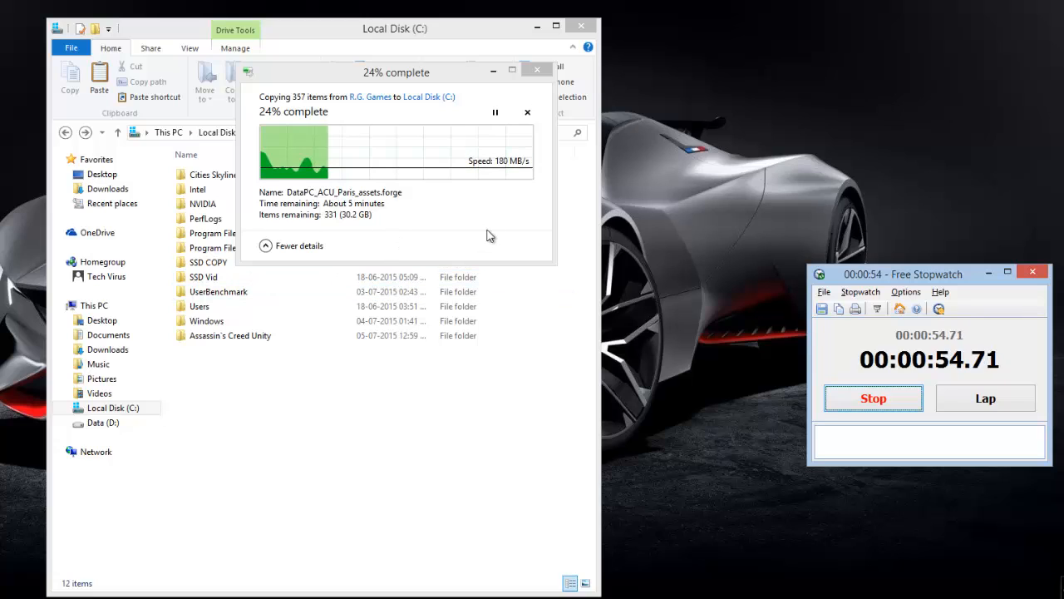
mouse_move(459, 225)
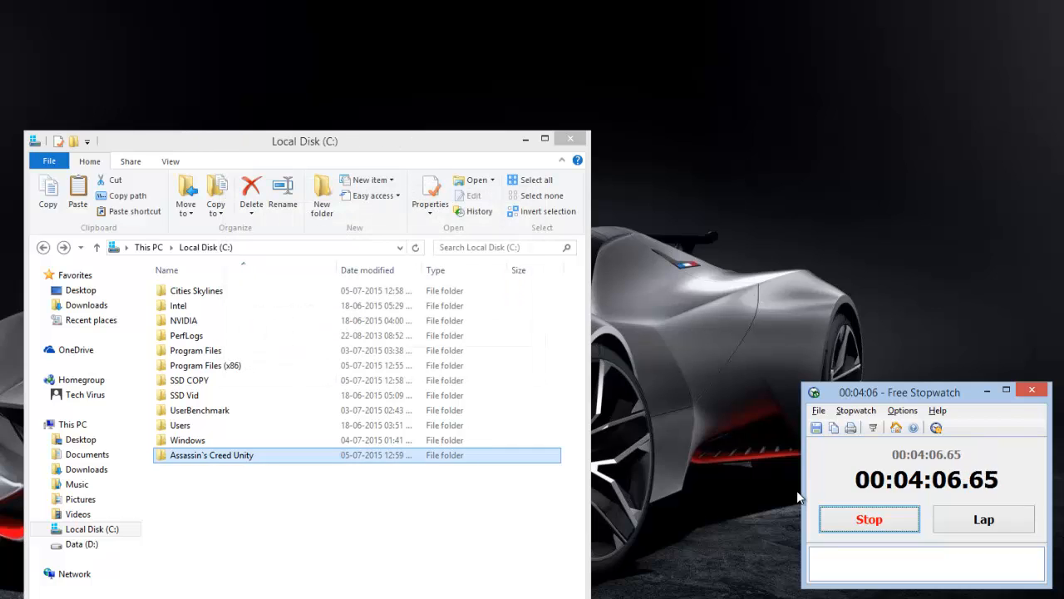
Step: Stop the game copy timer at 4:07.51, copy Assassin's Creed Unity again and reset the stopwatch
click(870, 519)
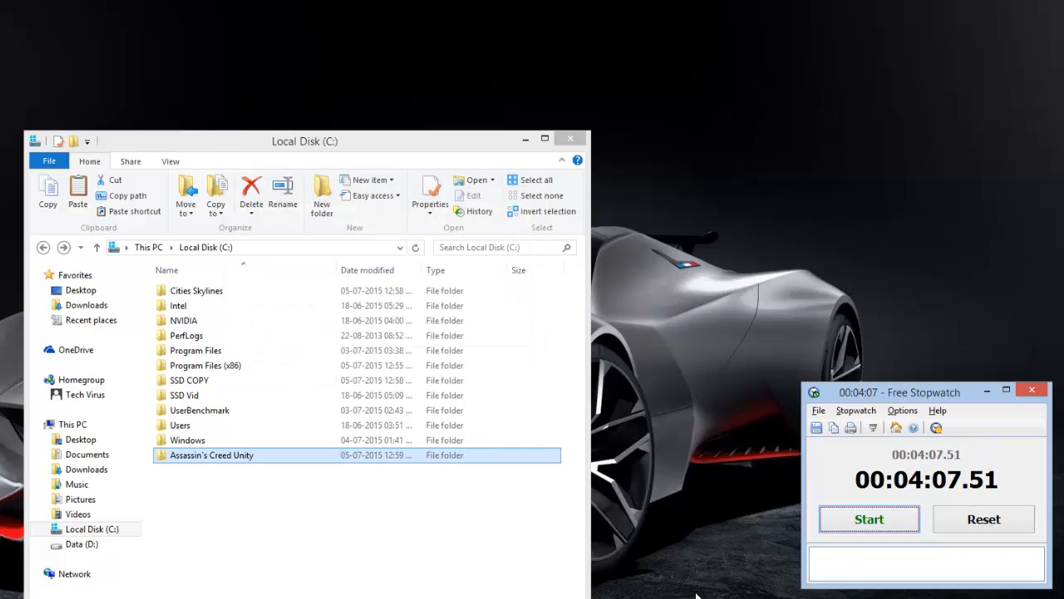
drag(898, 393, 559, 392)
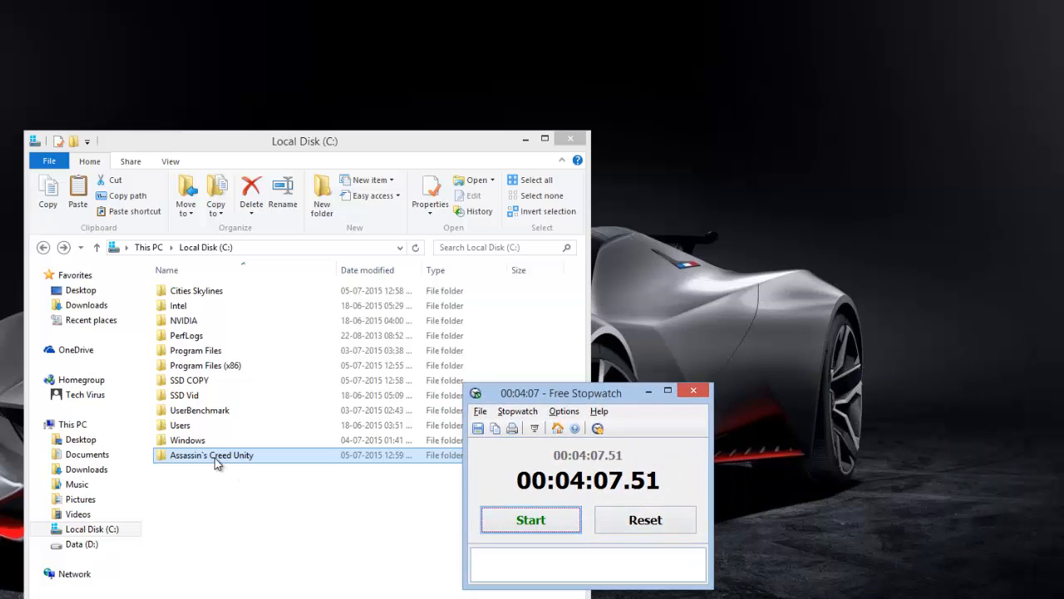
mouse_move(482, 559)
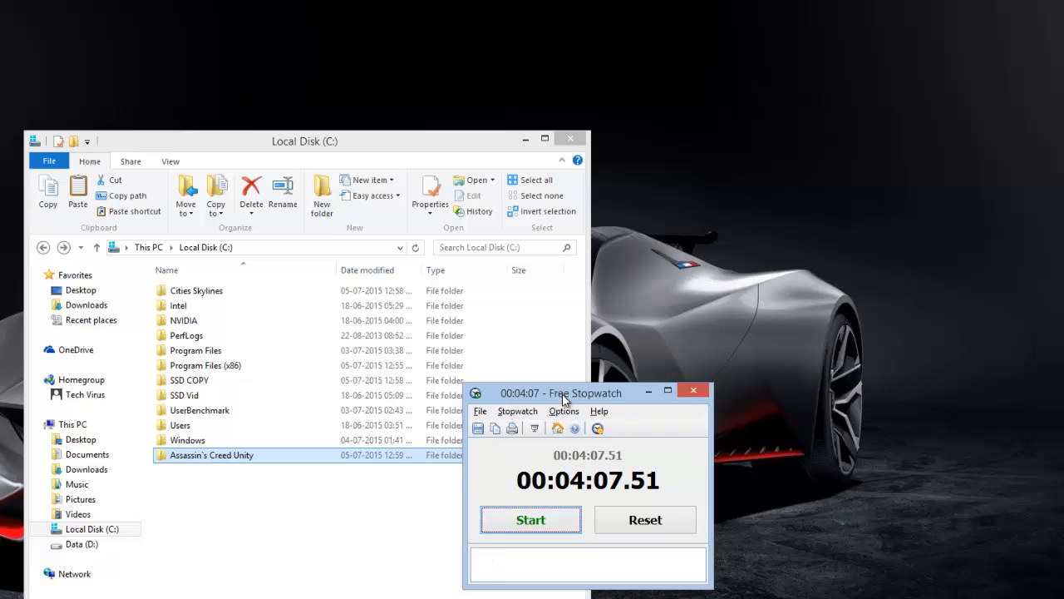
drag(584, 393, 762, 376)
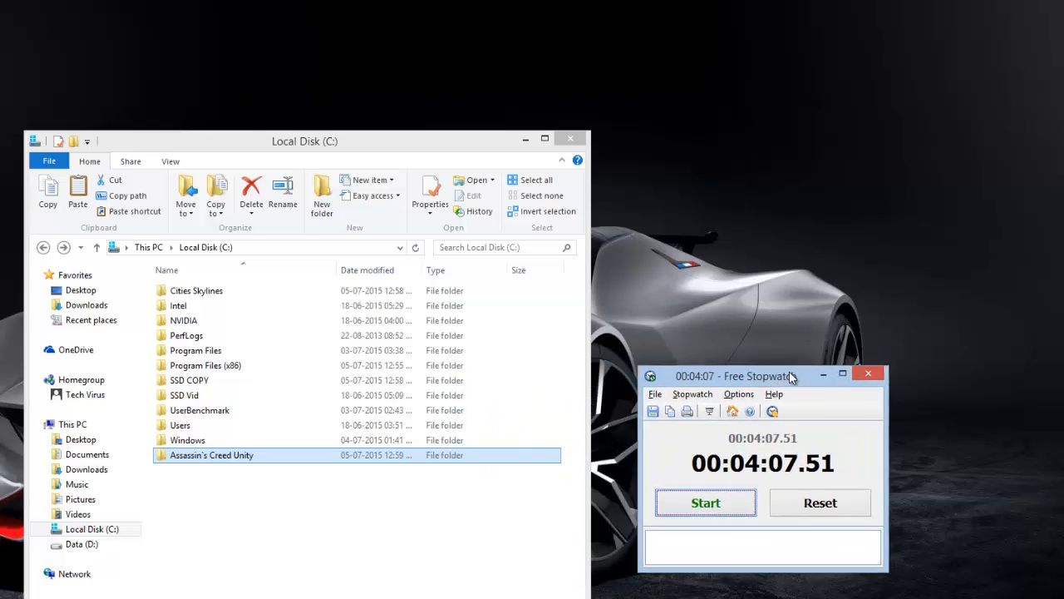
right_click(210, 456)
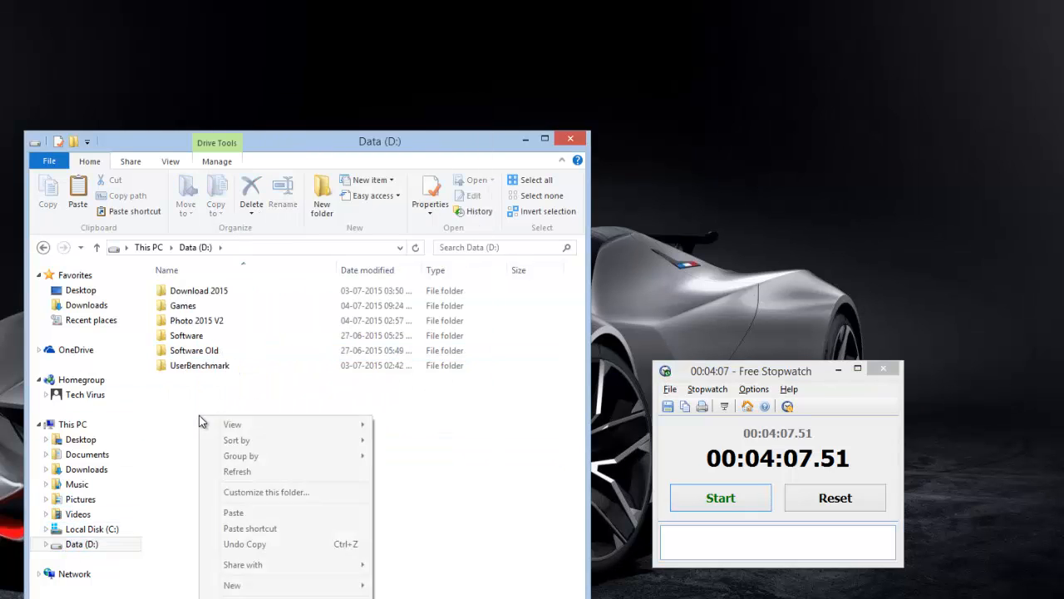
mouse_move(242, 512)
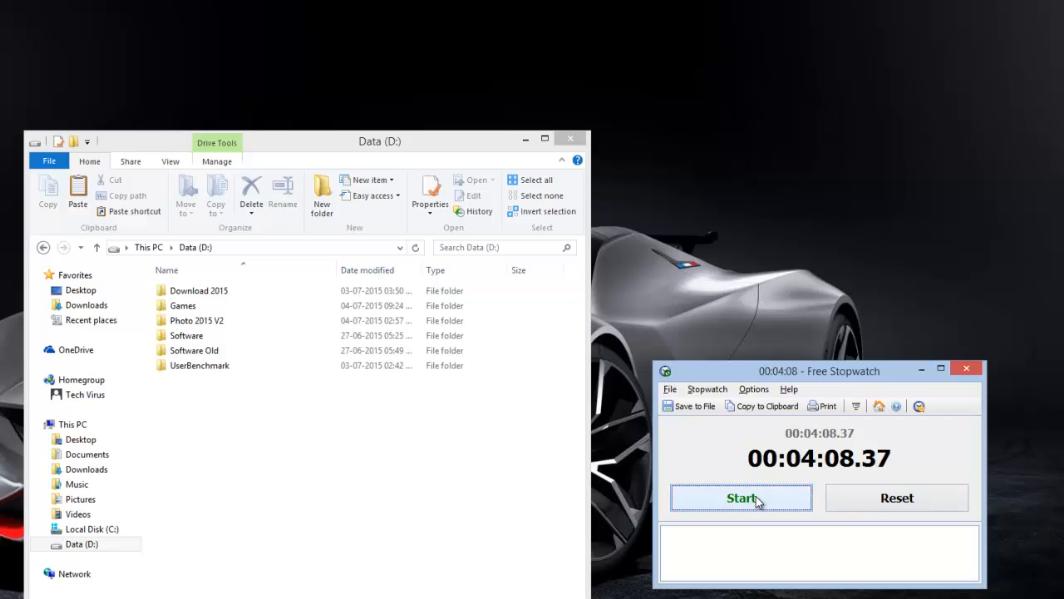
mouse_move(765, 503)
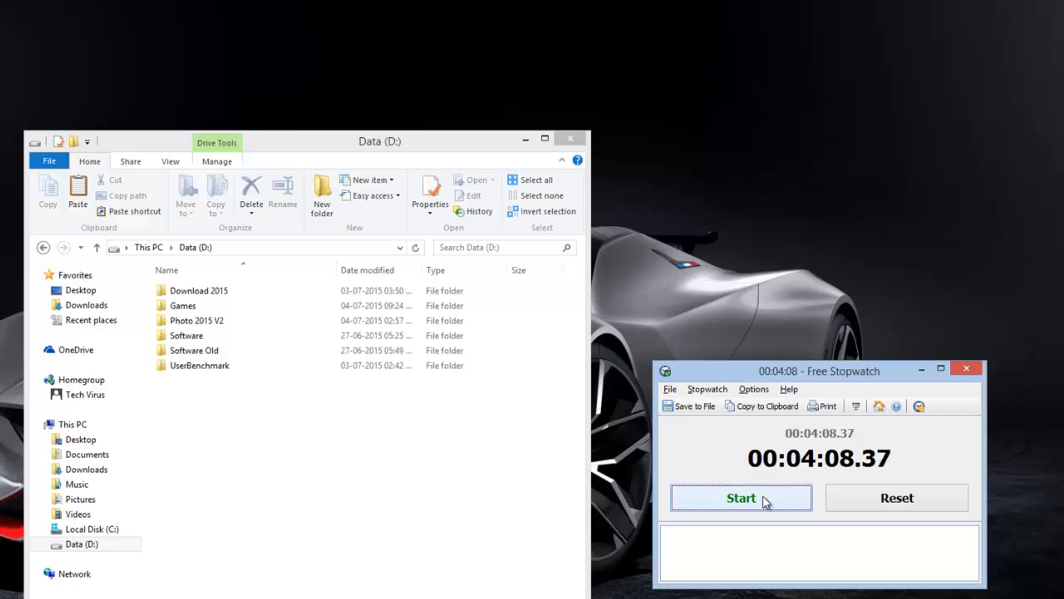
click(898, 498)
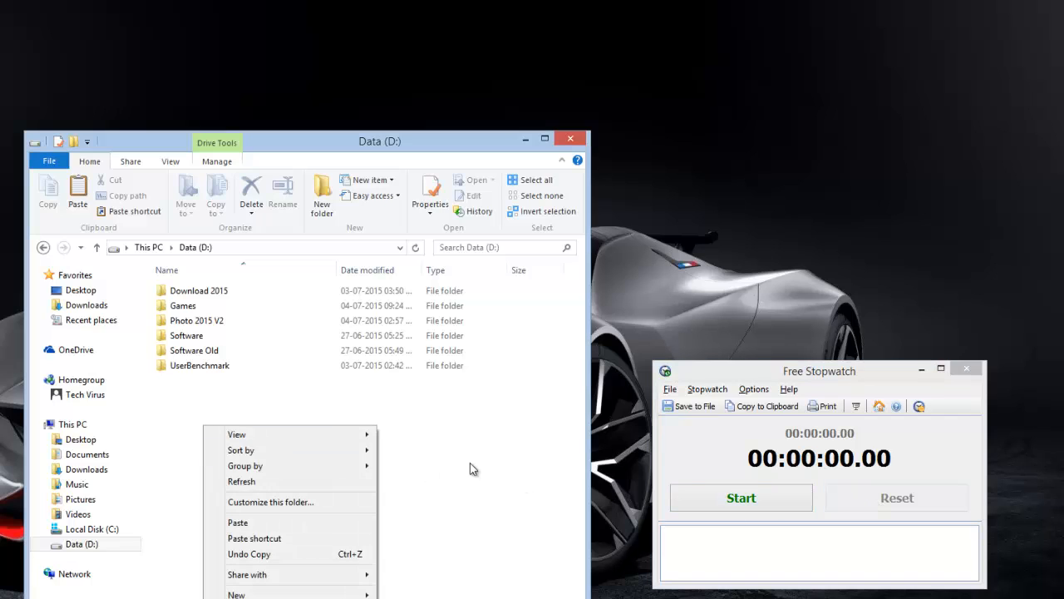
Step: Paste Assassin's Creed Unity into Data (D:), with the stopwatch ending at 6:17.39
click(742, 498)
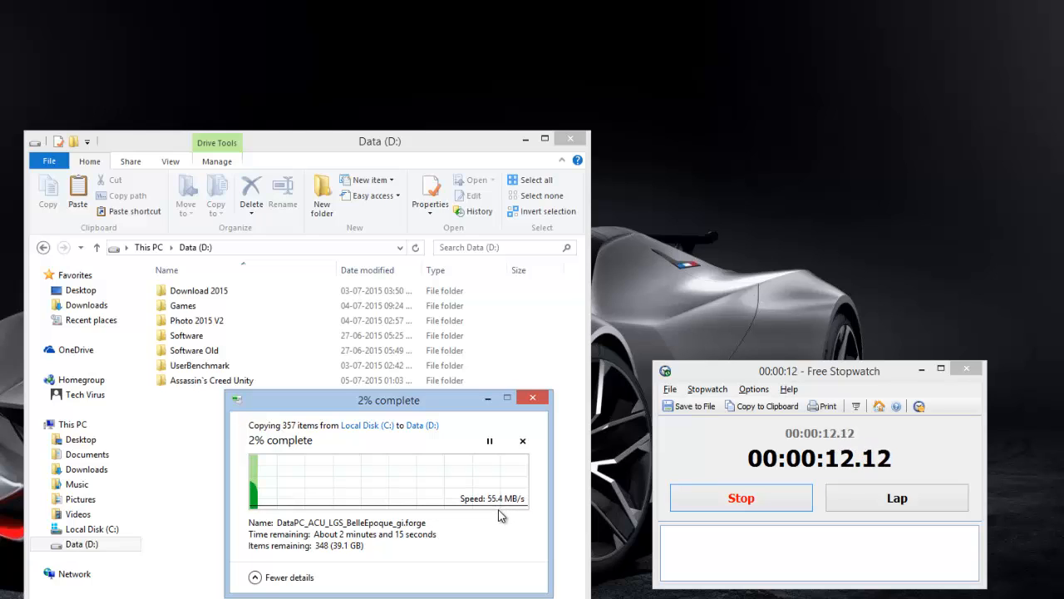
mouse_move(389, 547)
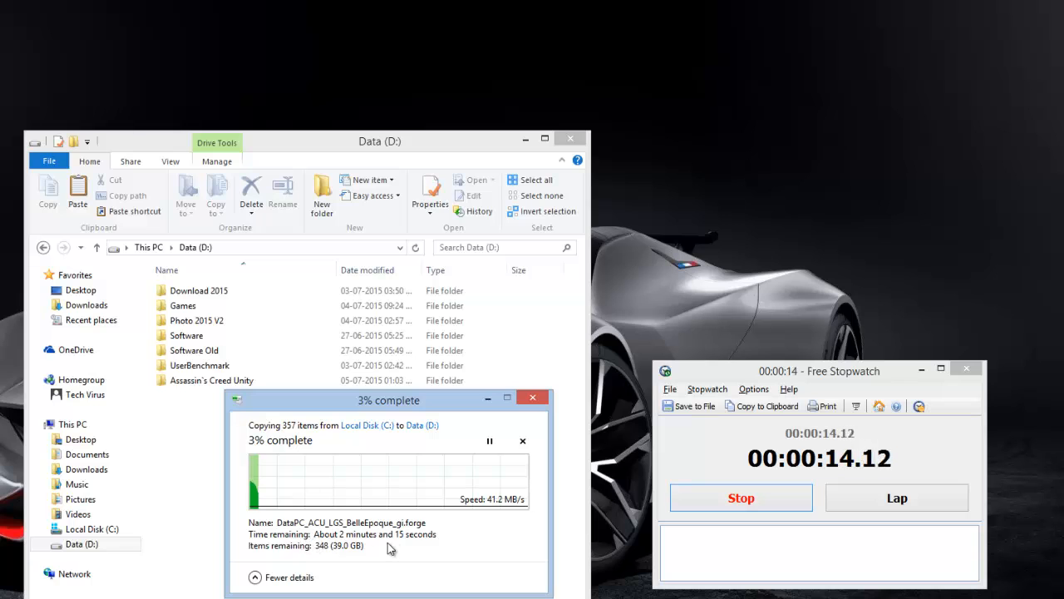
mouse_move(367, 424)
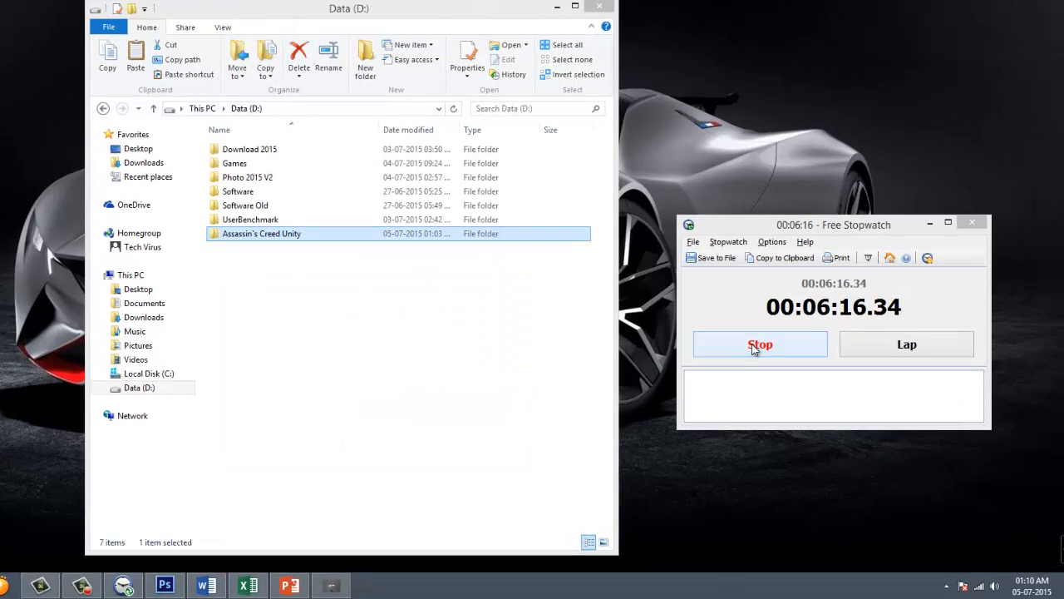
click(760, 342)
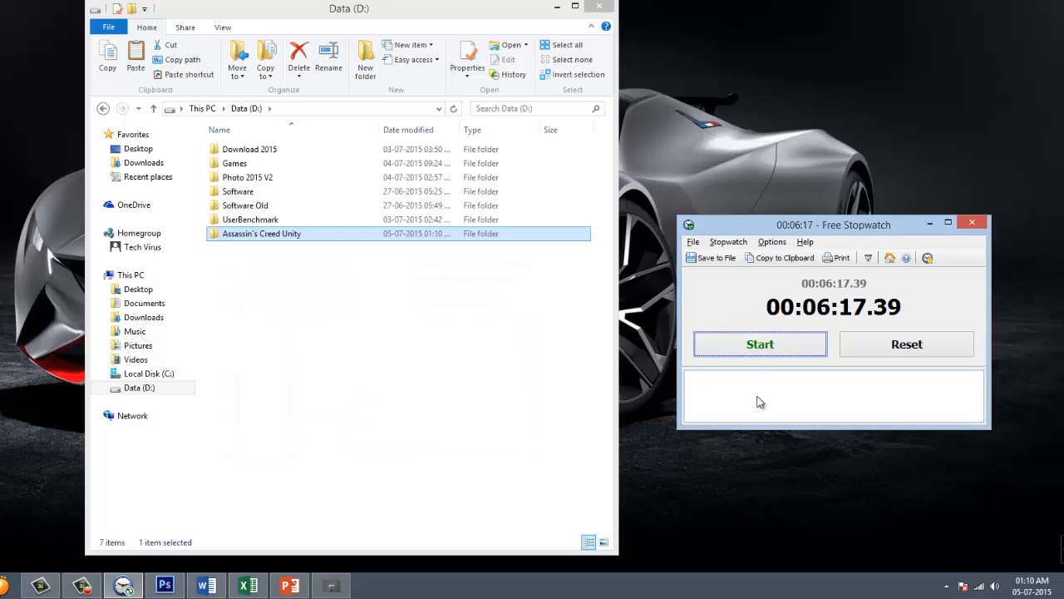
mouse_move(818, 399)
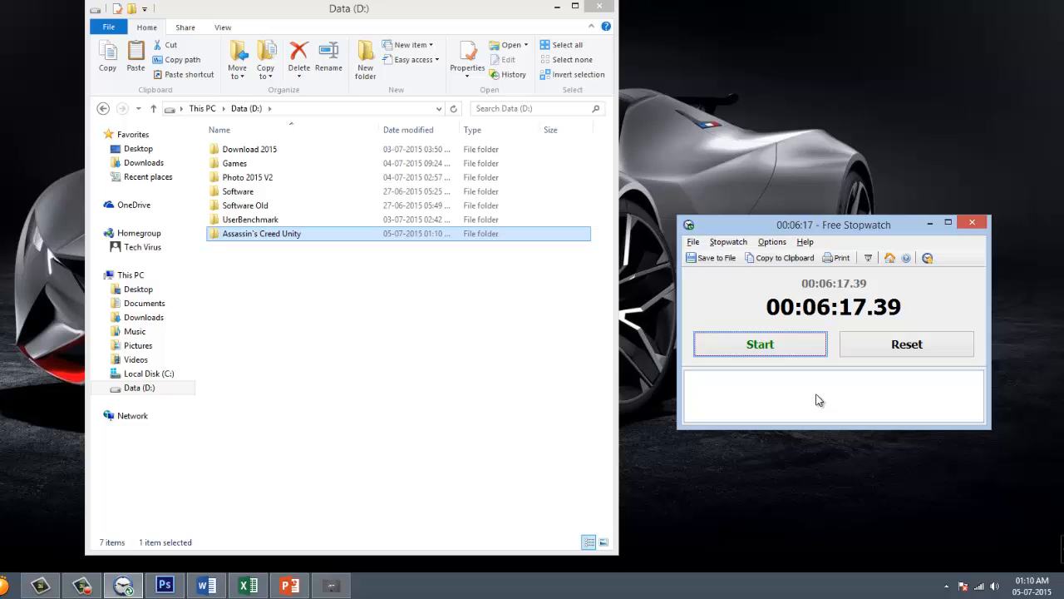
Step: Copy Assassin's Creed Unity into the Games folder on D: while timing it, ending at 12:37.23
right_click(263, 233)
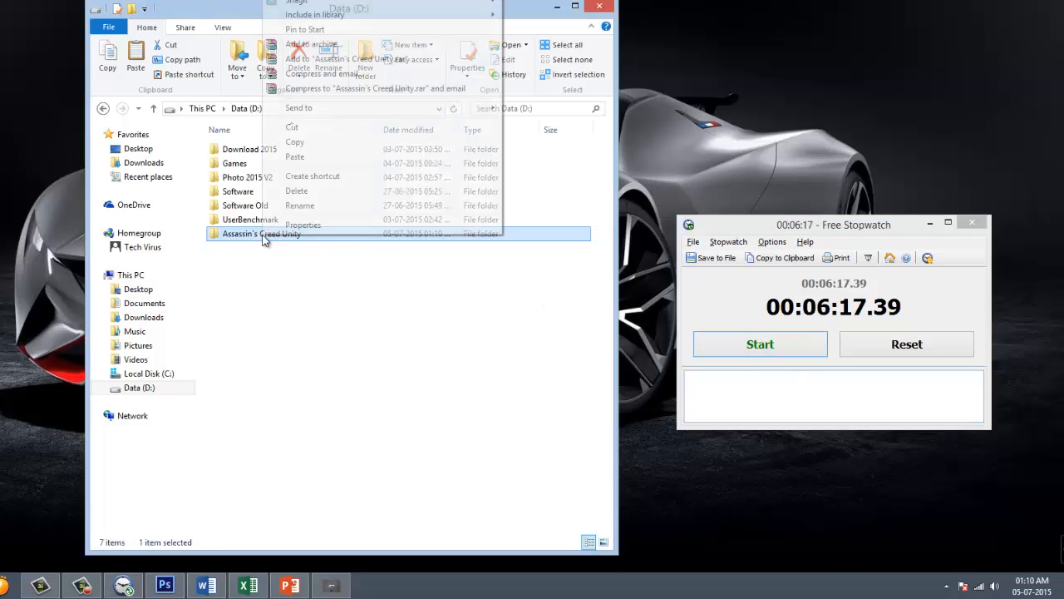
click(233, 220)
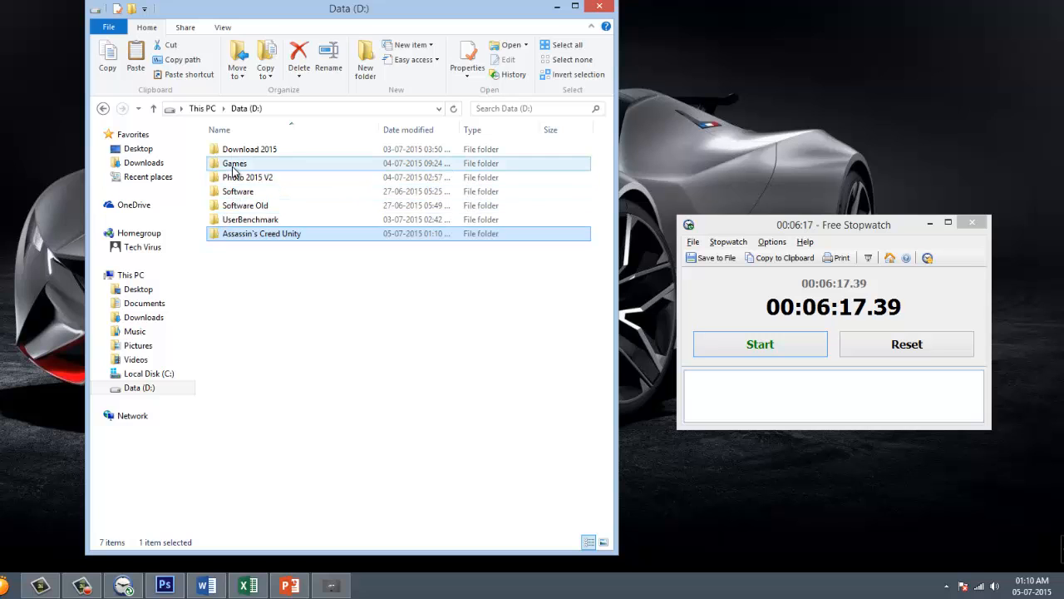
right_click(236, 275)
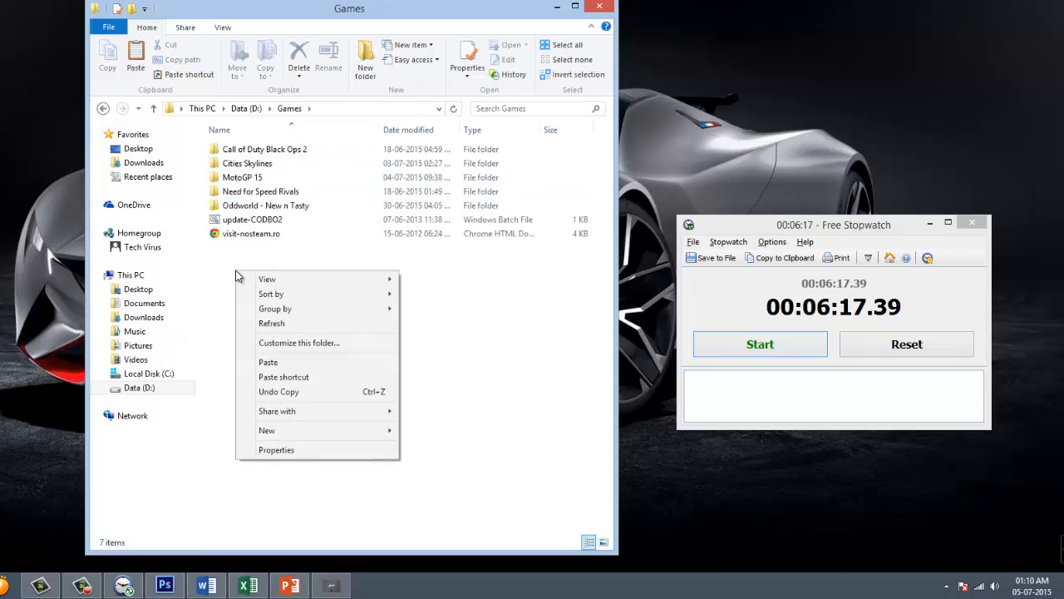
mouse_move(267, 363)
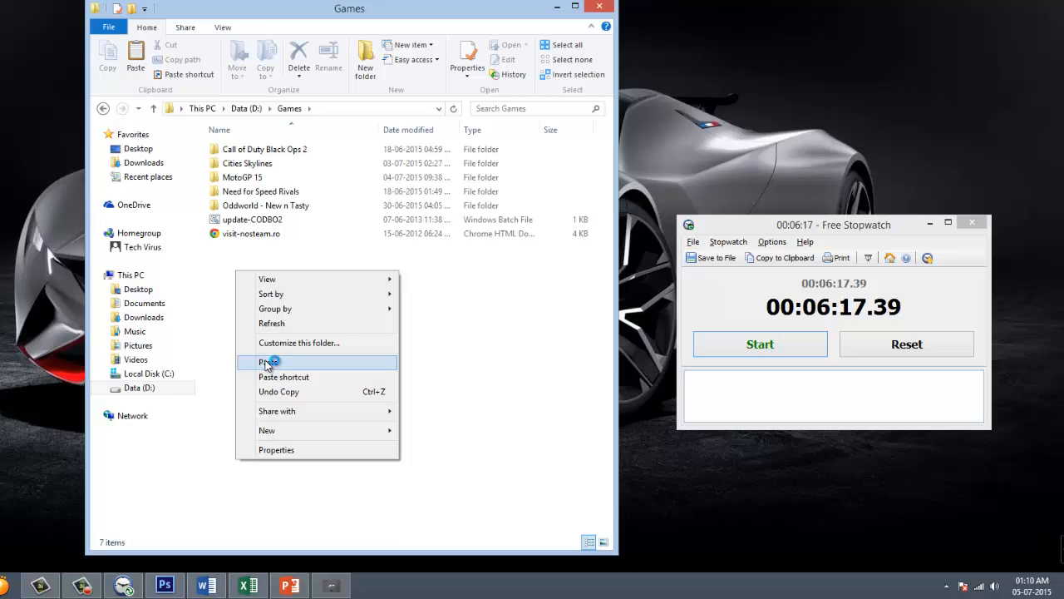
click(267, 363)
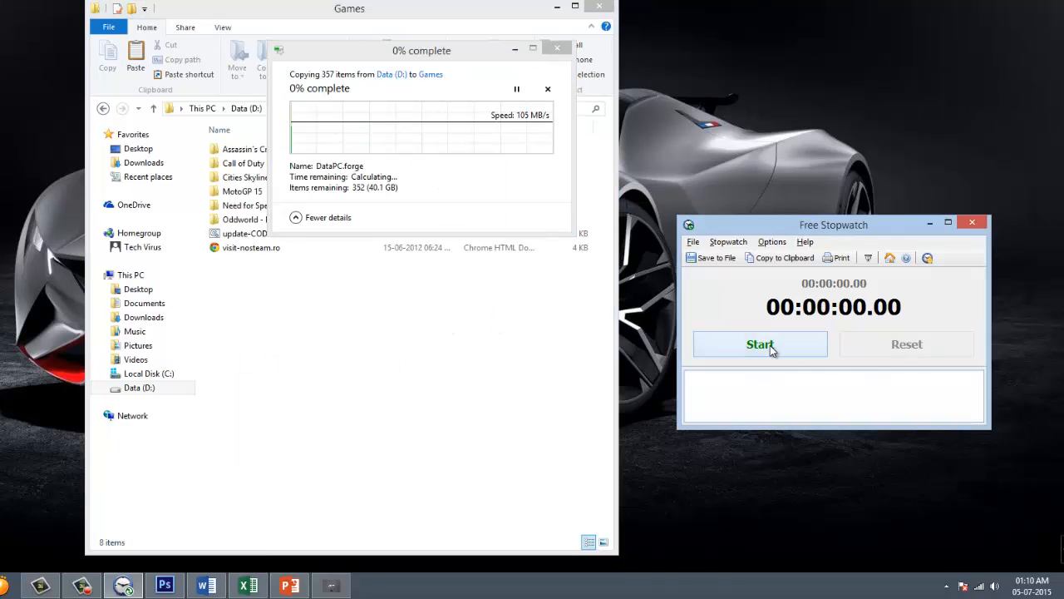
click(760, 343)
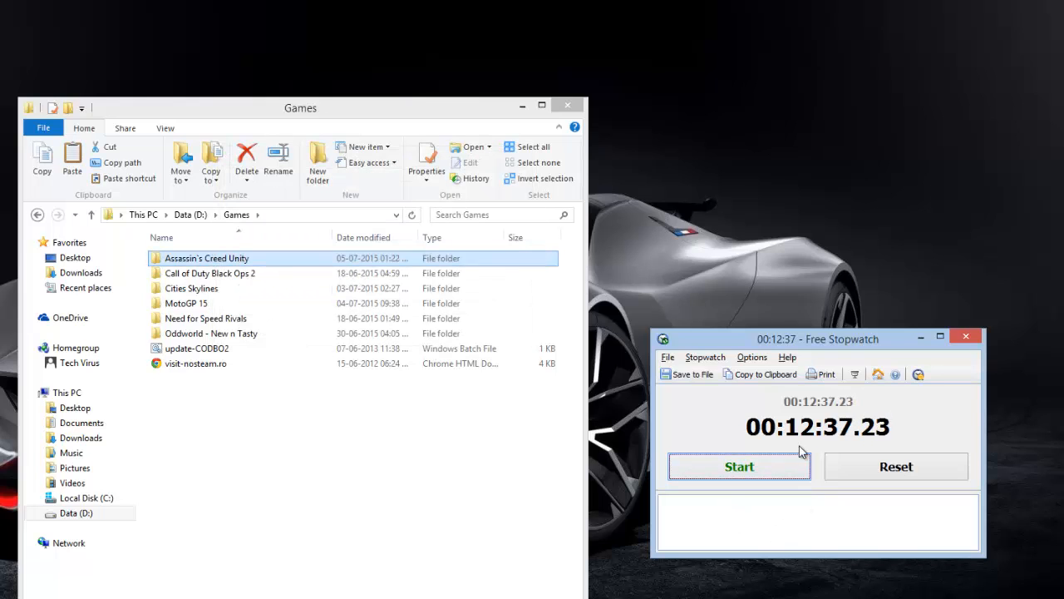
drag(818, 339, 717, 354)
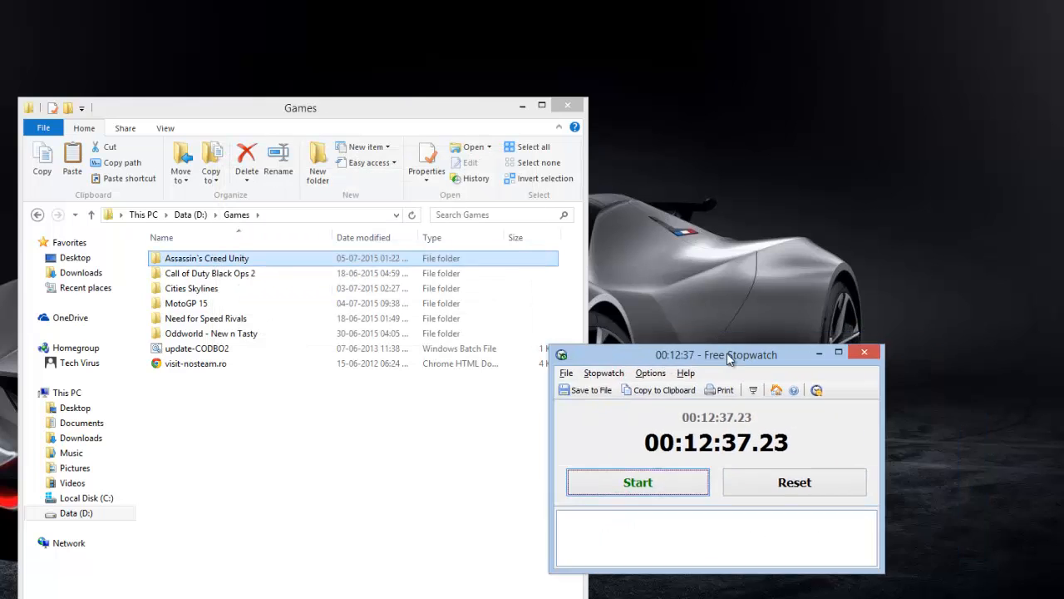
drag(729, 354, 662, 363)
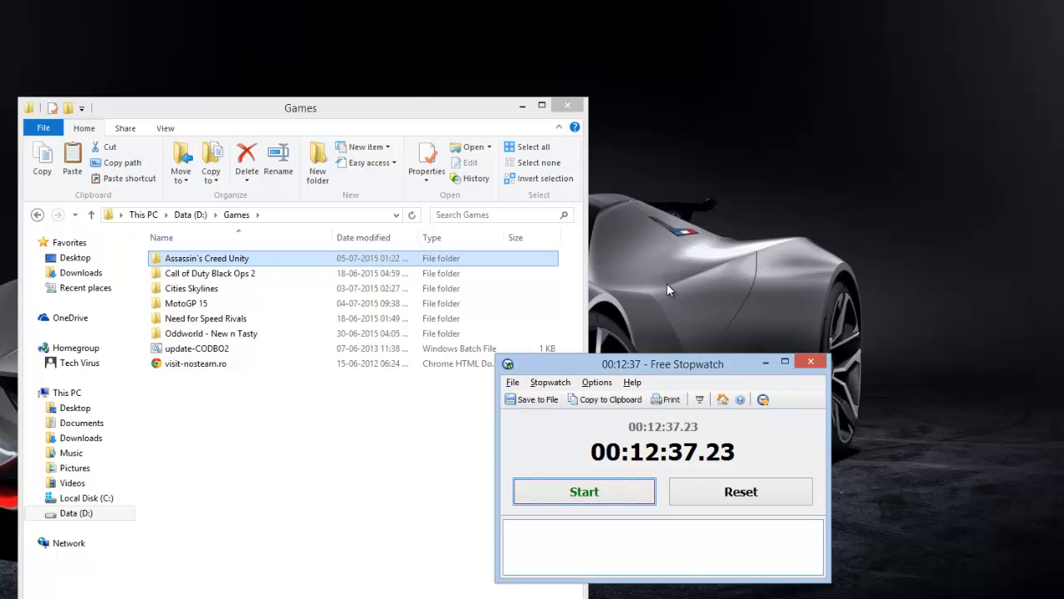
mouse_move(821, 434)
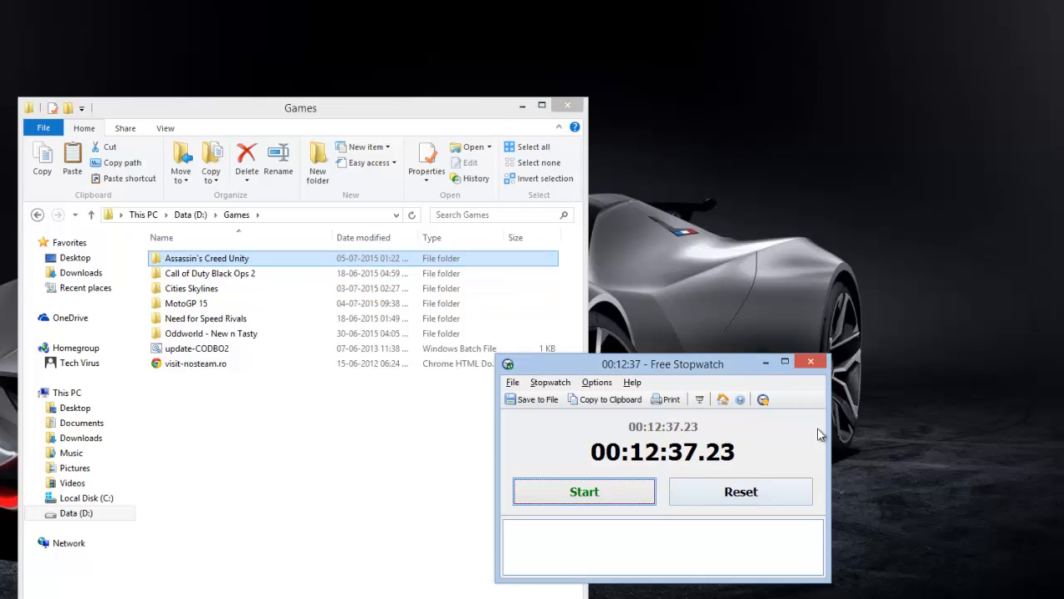
Step: Close the stopwatch and confirm permanently deleting the Assassin's Creed Unity folder copy
click(808, 359)
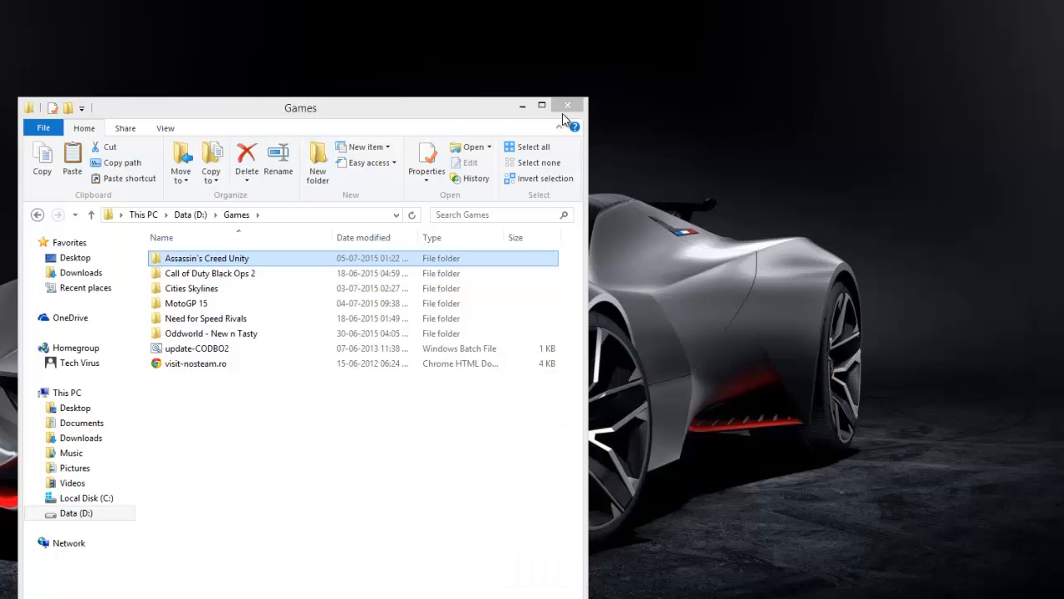
mouse_move(314, 452)
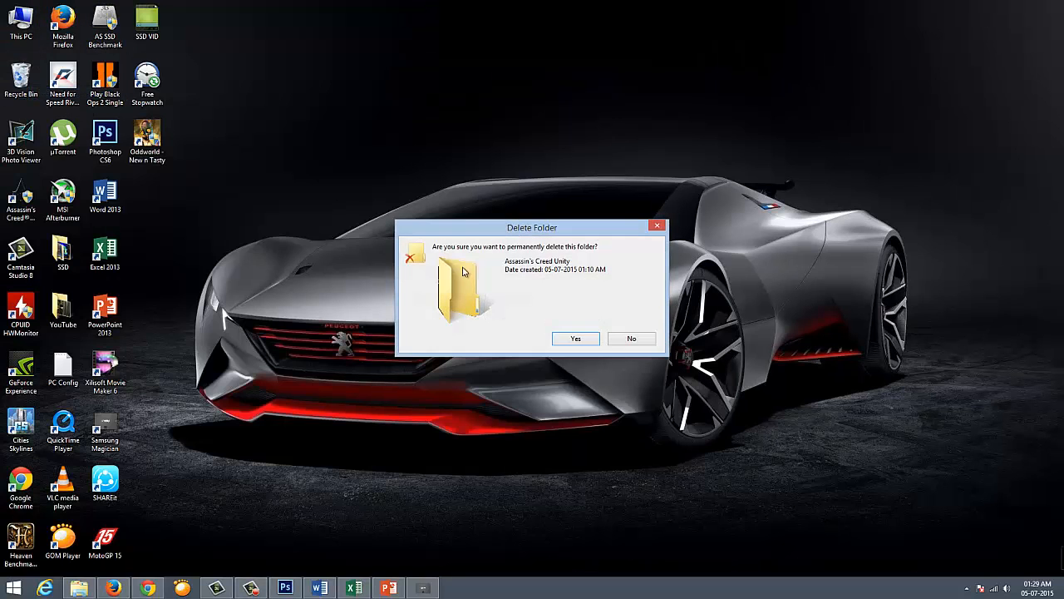
click(575, 337)
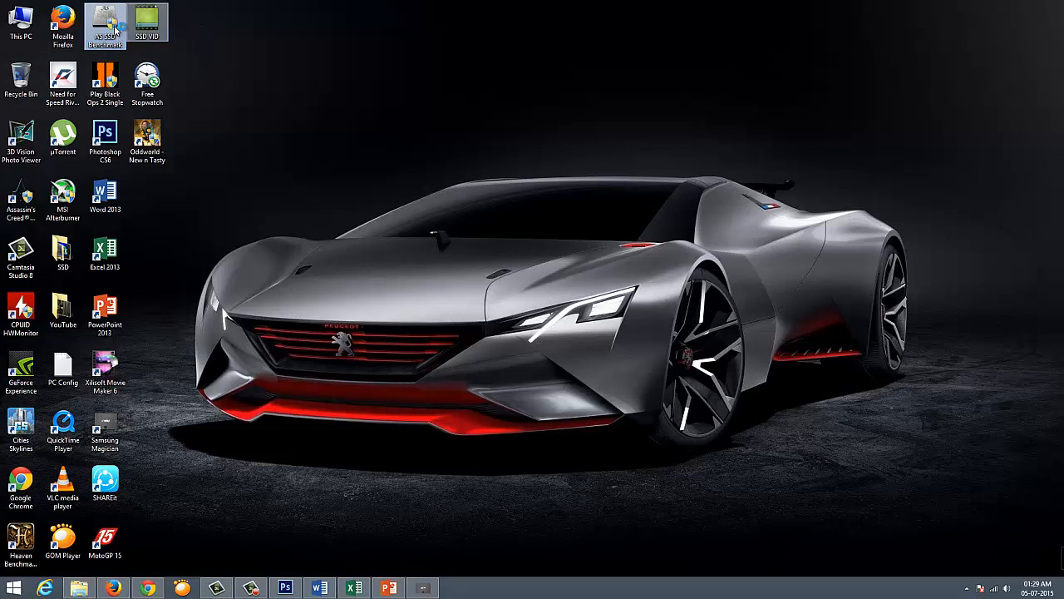
Step: Launch AS SSD Benchmark and run a full benchmark on the Samsung SSD 850 EVO
double_click(105, 25)
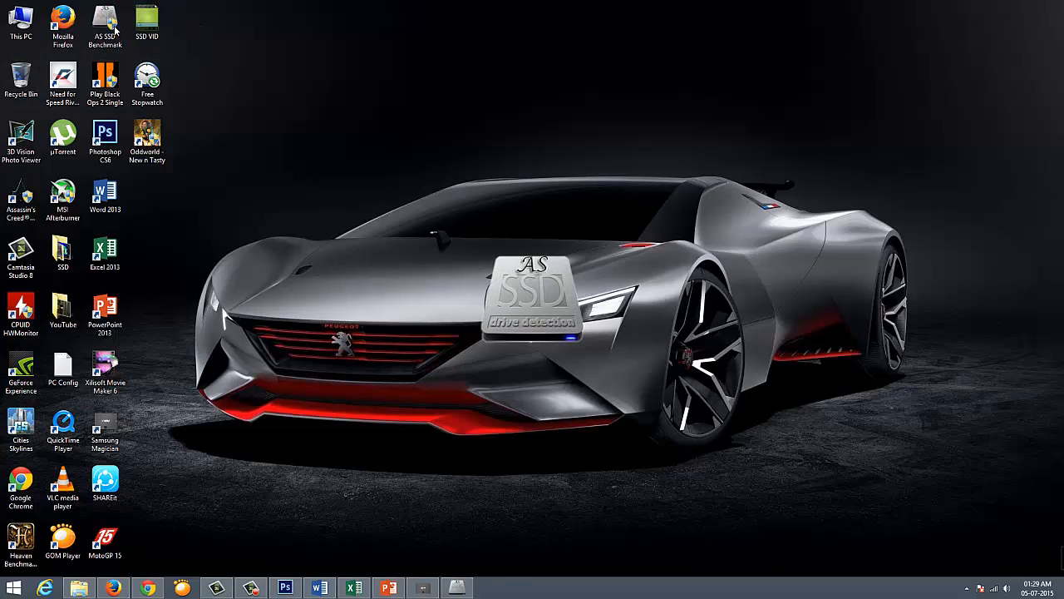
double_click(105, 20)
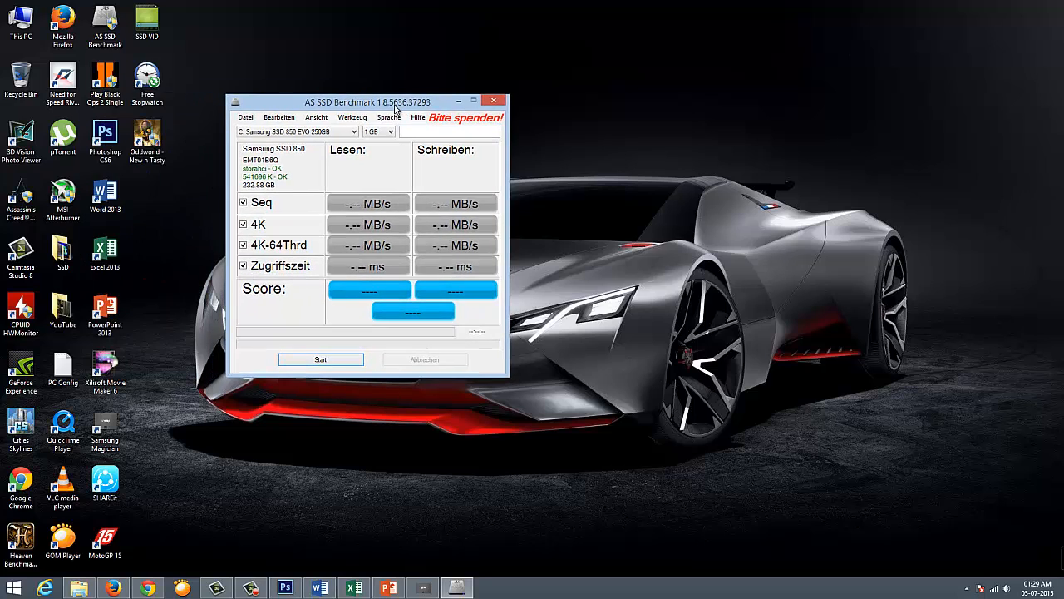
click(319, 359)
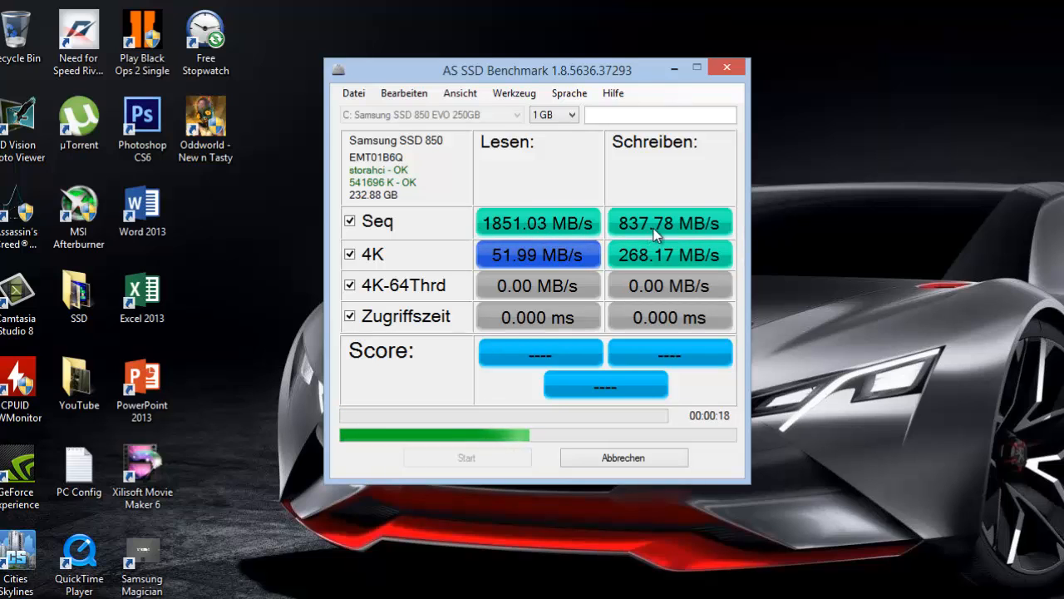
mouse_move(785, 228)
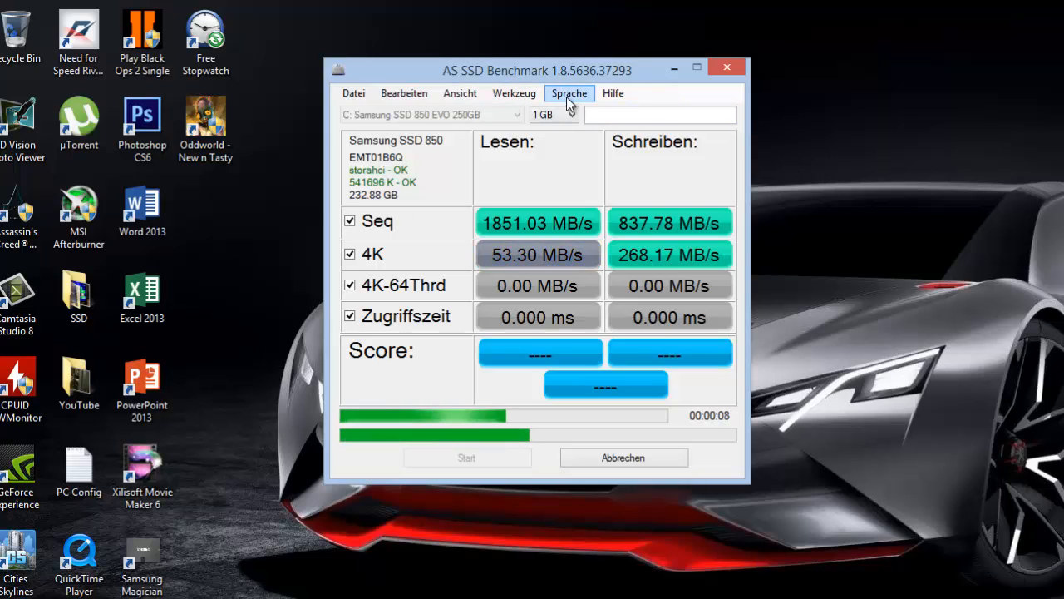
click(612, 93)
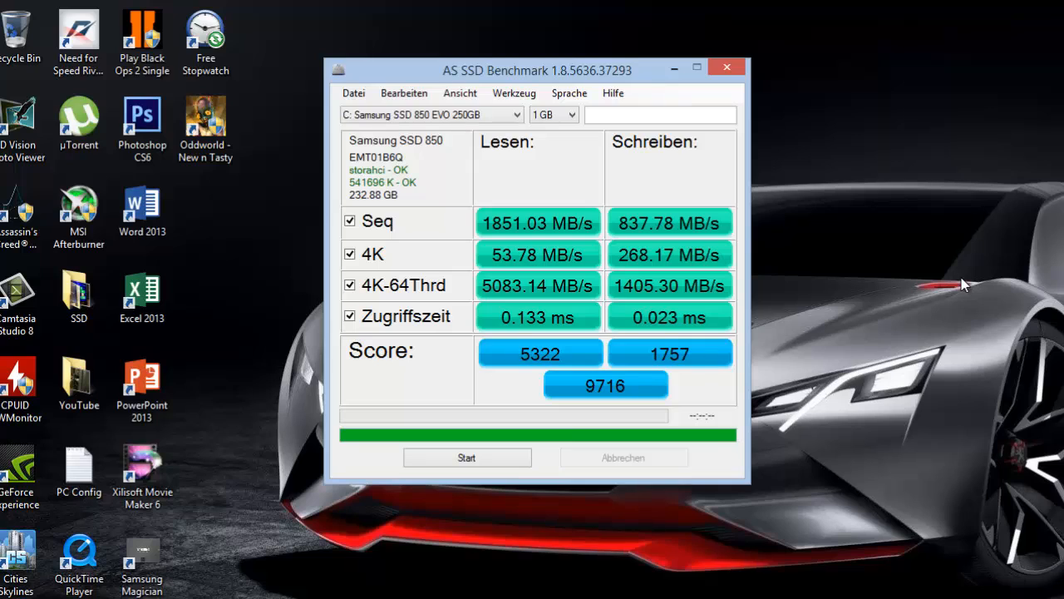
mouse_move(499, 303)
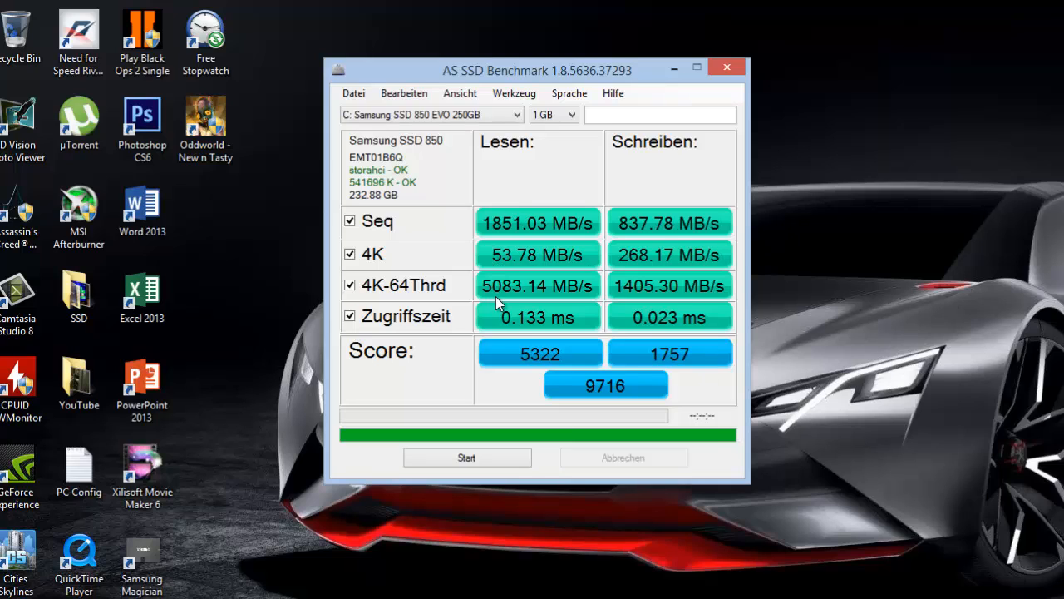
mouse_move(671, 289)
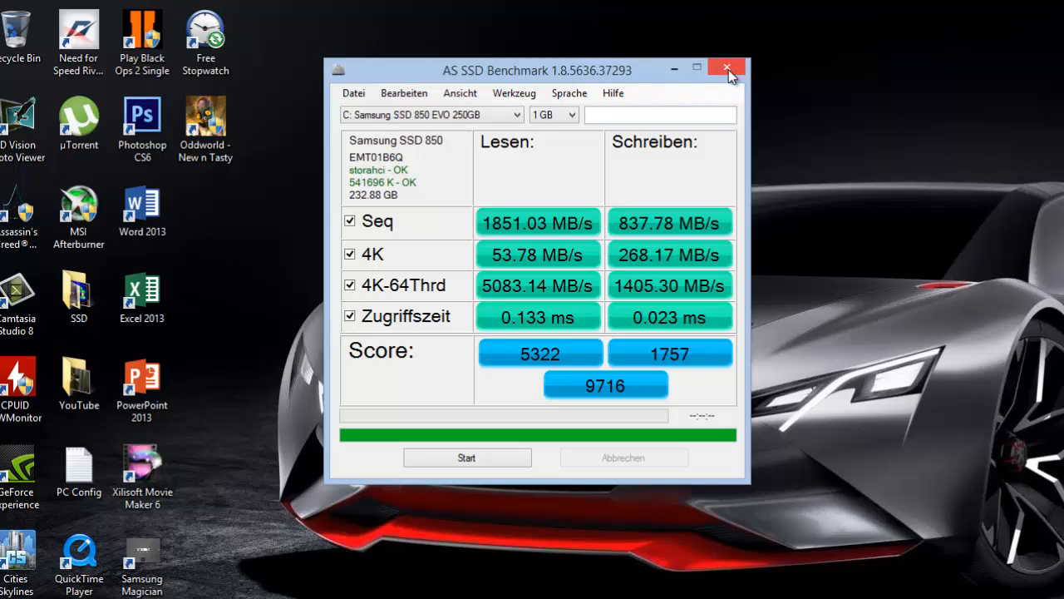
Step: Close the benchmark results and show Samsung Magician's RAPID mode page for the SSD 850 EVO
click(727, 68)
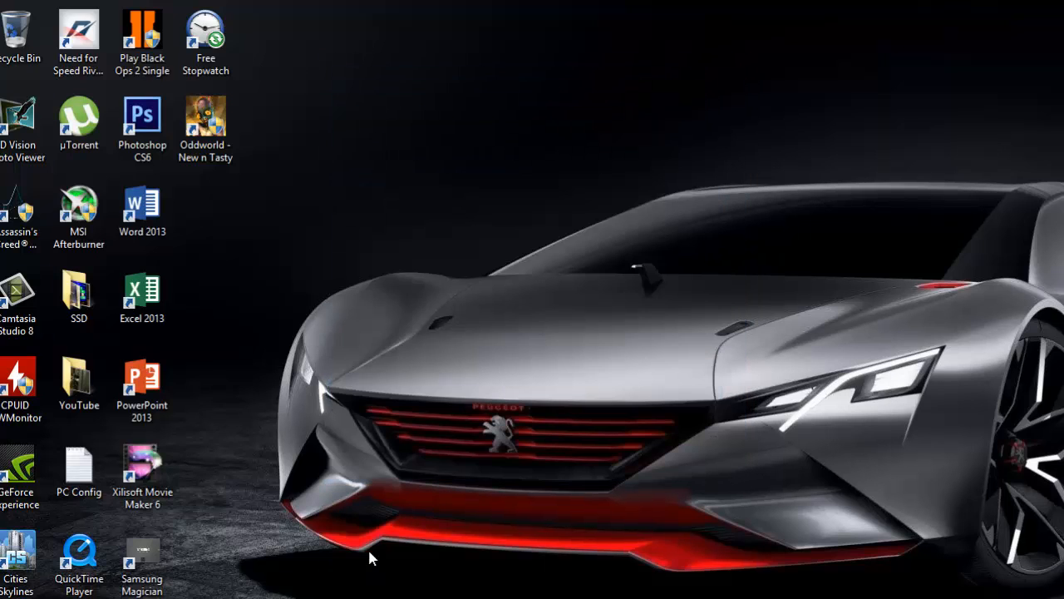
click(143, 557)
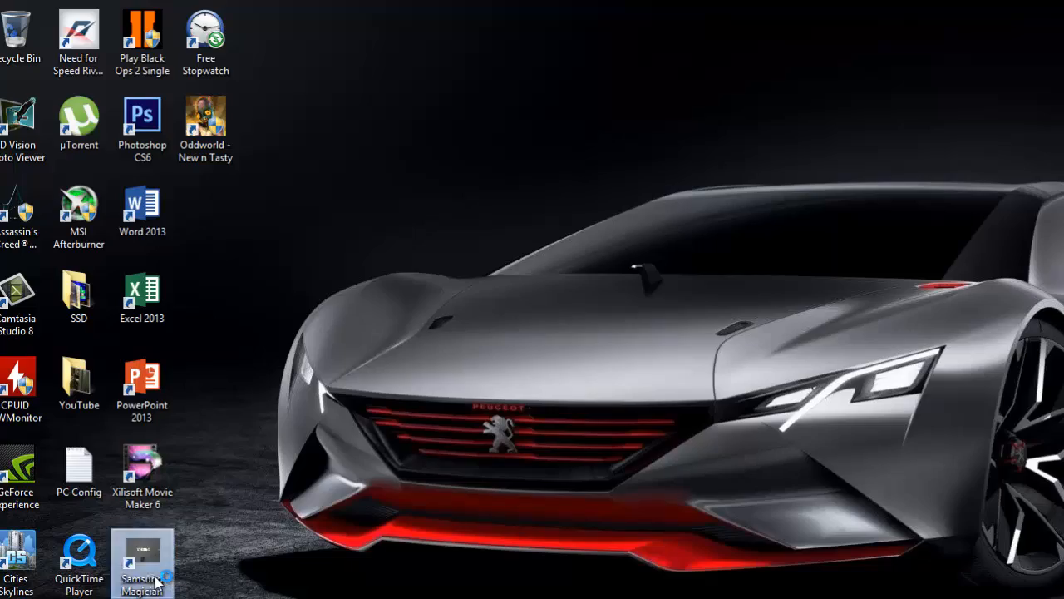
double_click(143, 557)
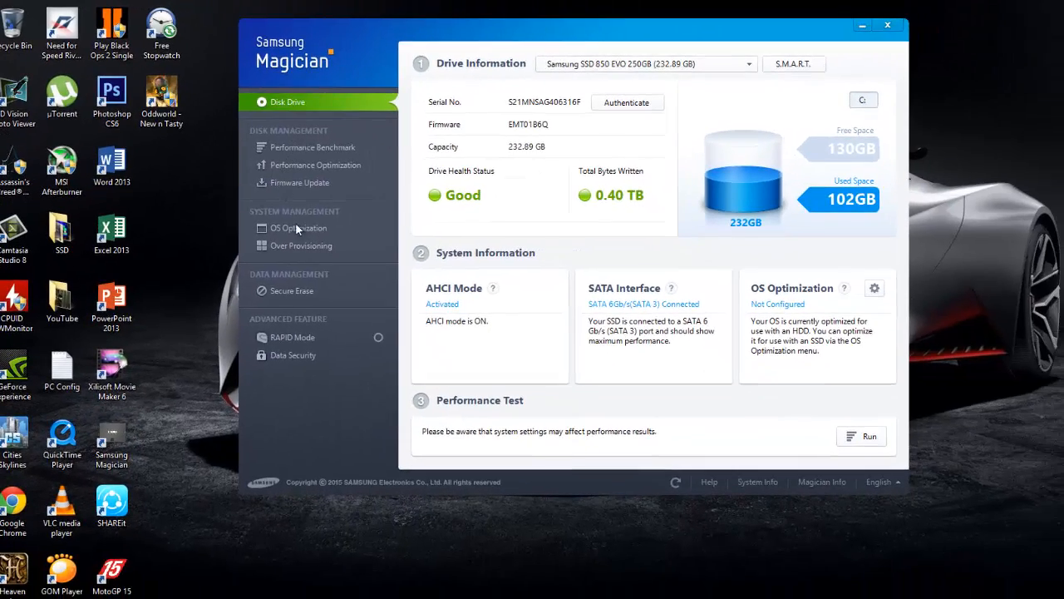
click(293, 336)
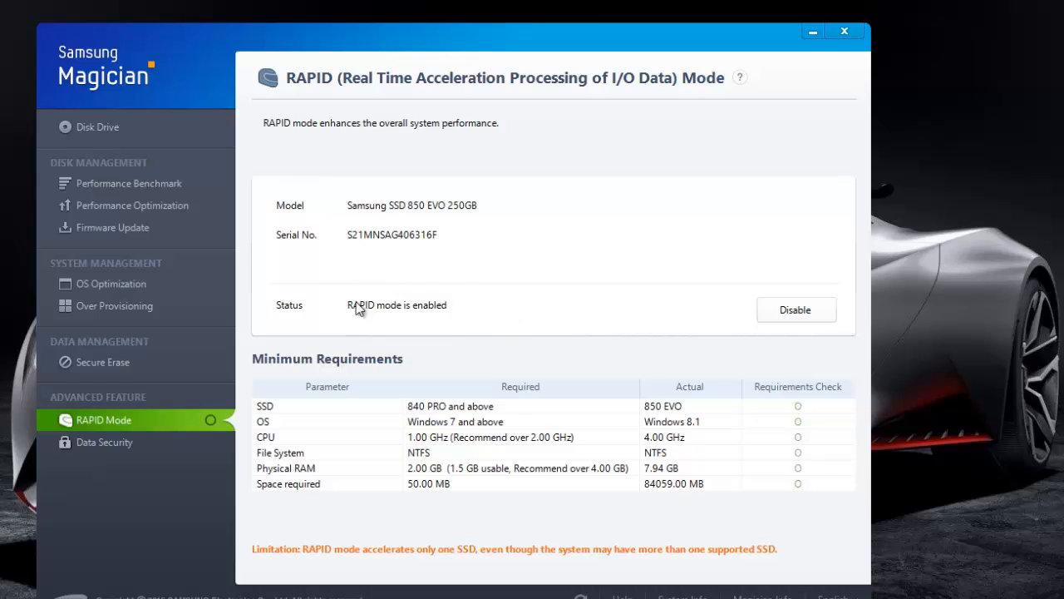
mouse_move(838, 53)
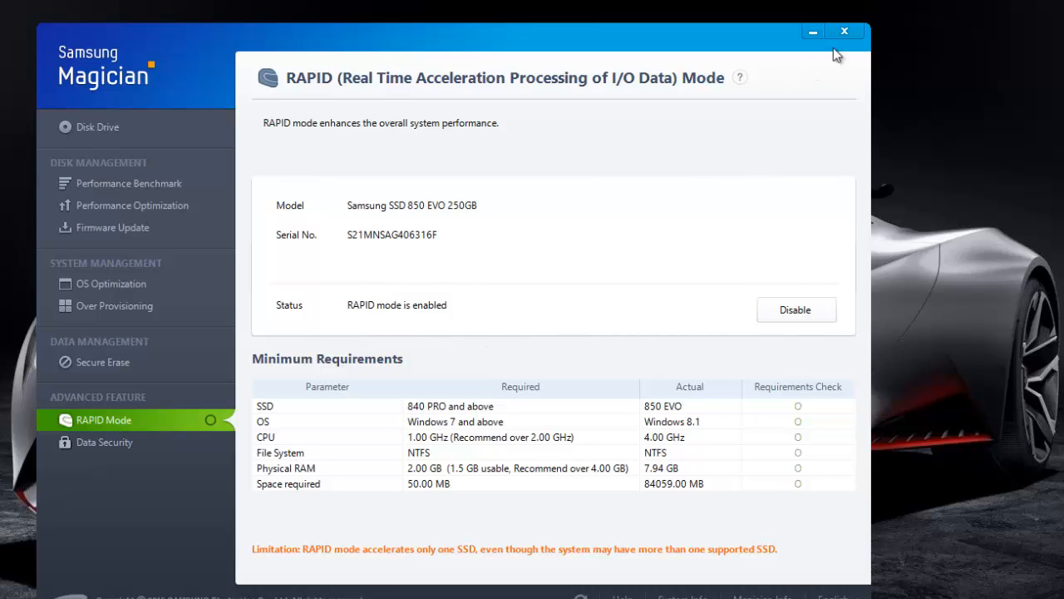
mouse_move(845, 30)
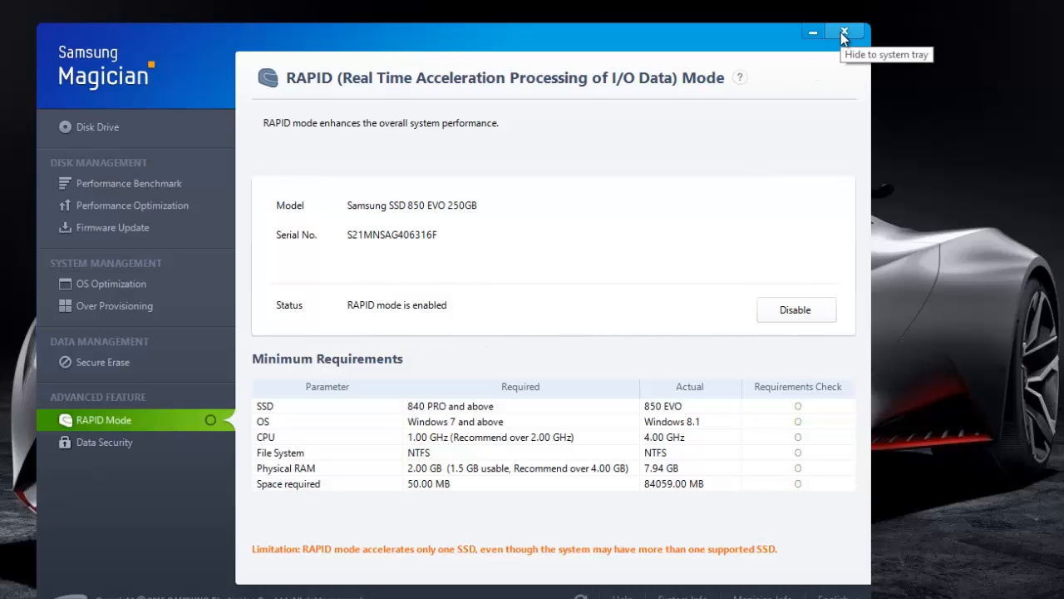
mouse_move(709, 352)
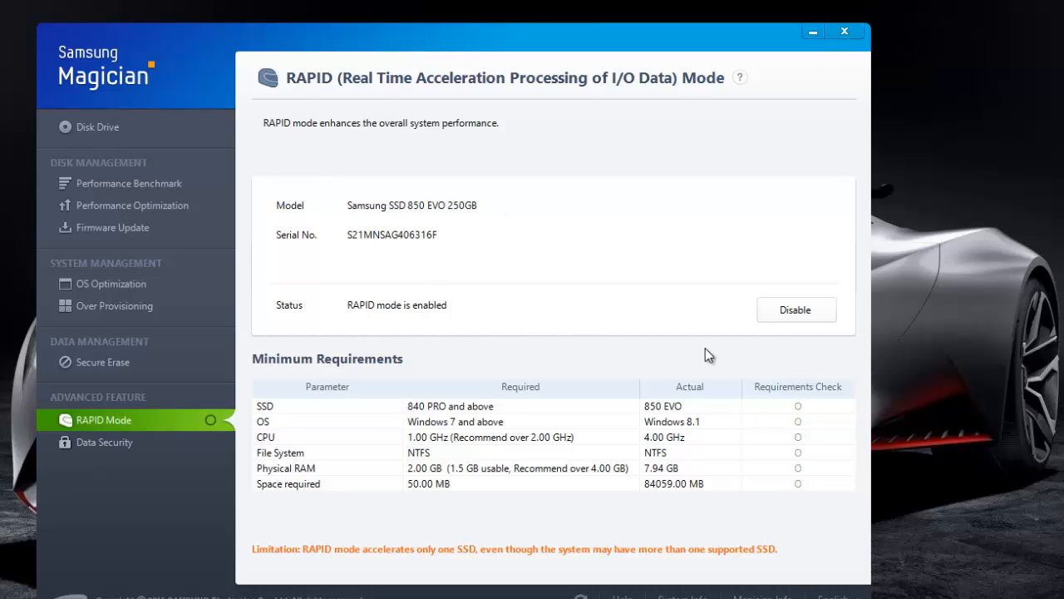
mouse_move(802, 321)
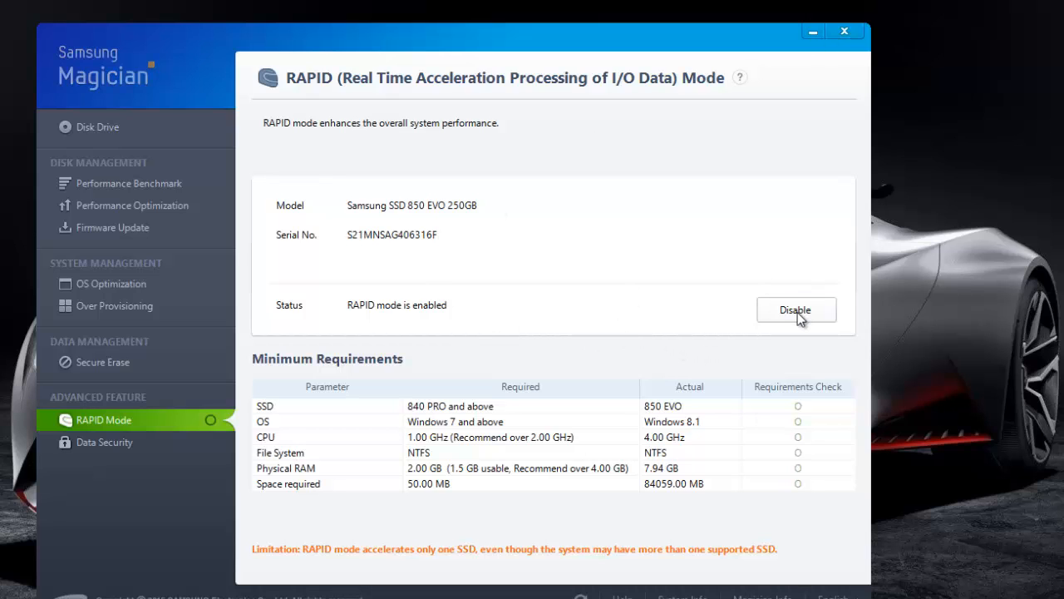